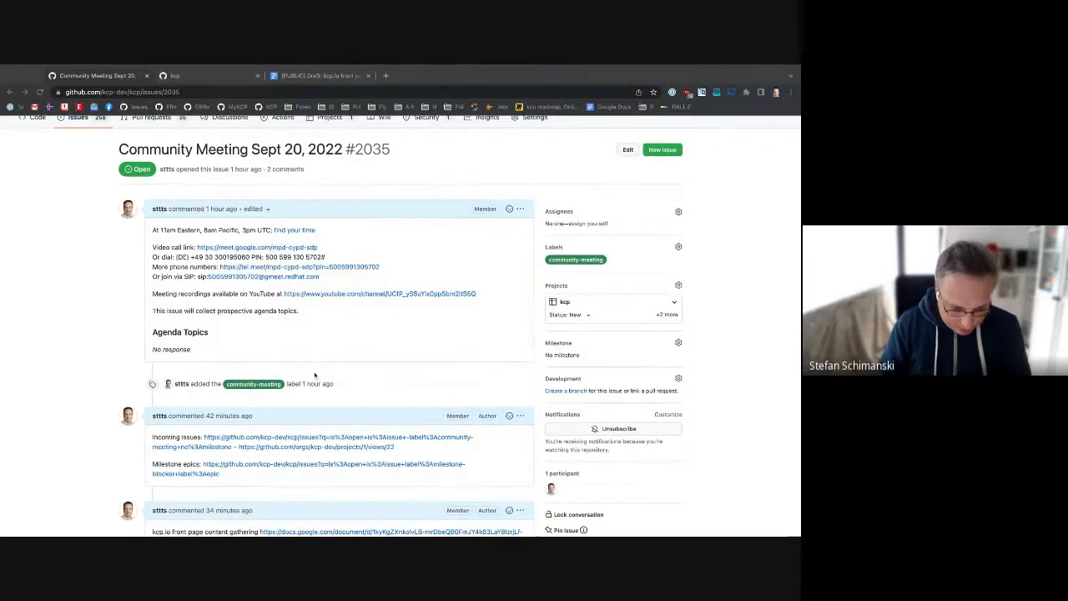
Scroll through Community Meeting issue #2035 and follow the kcp.io front page docs.google.com link
{"action": "scroll", "scroll_direction": "down", "scroll_amount": 3}
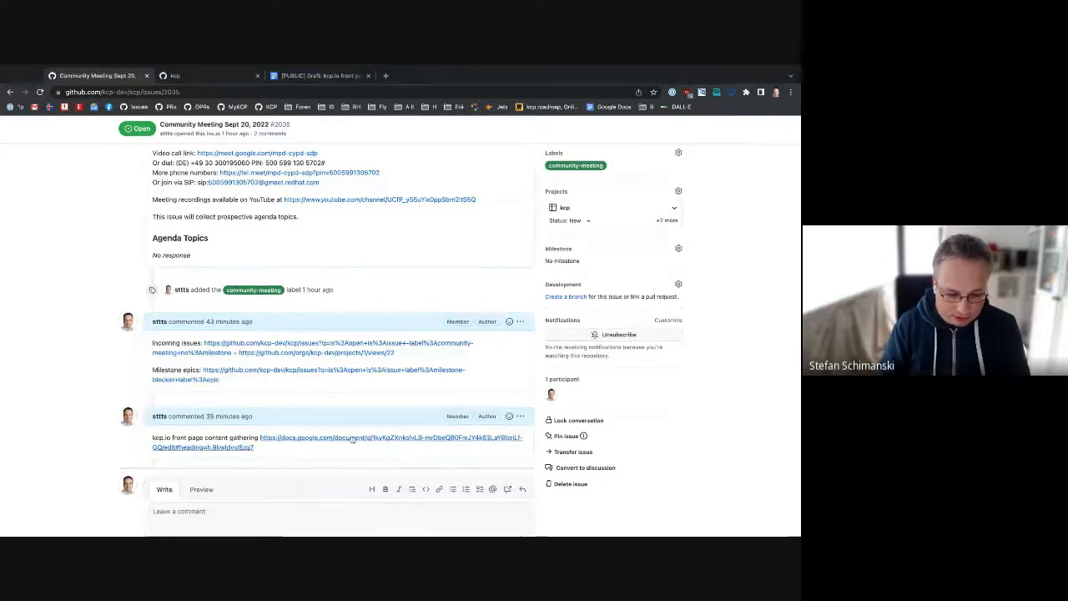
{"action": "left_click", "coordinate": [317, 75]}
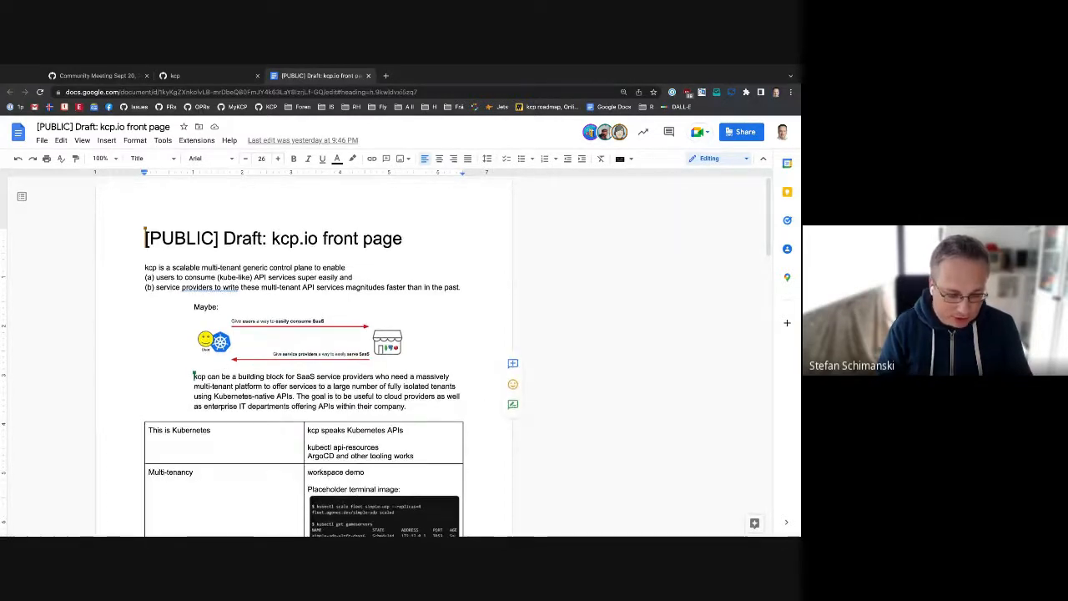
{"action": "scroll", "scroll_direction": "down", "scroll_amount": 3}
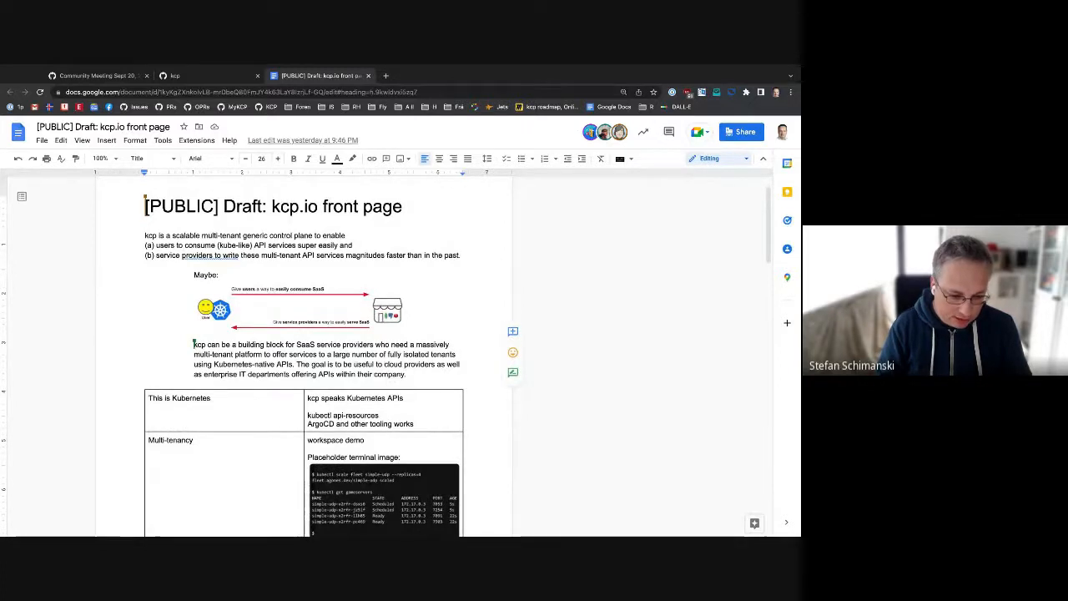
{"action": "scroll", "scroll_direction": "down", "scroll_amount": 3}
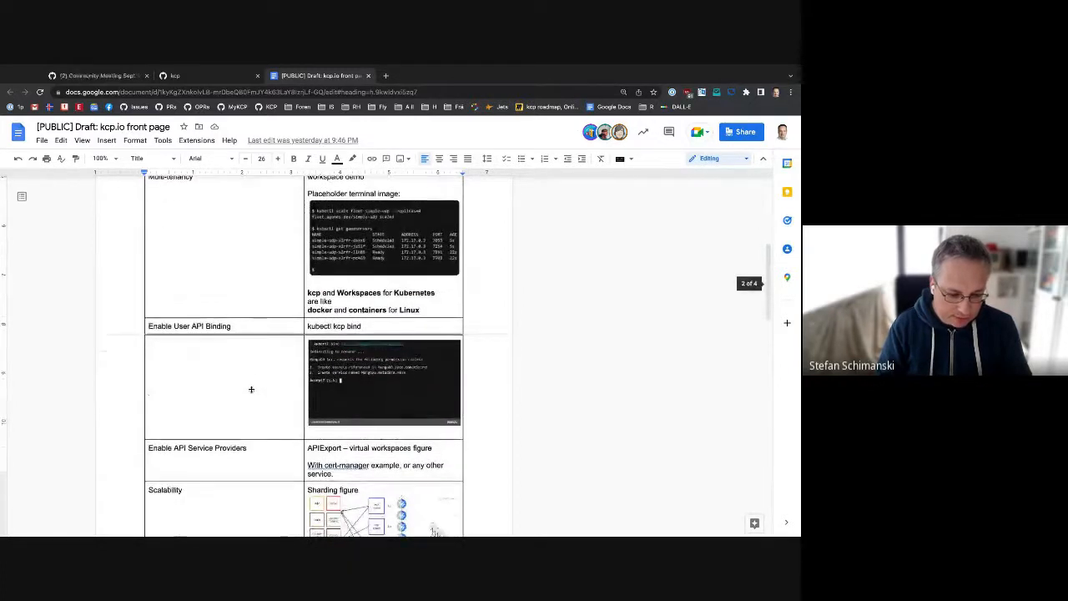
{"action": "scroll", "scroll_direction": "down", "scroll_amount": 3}
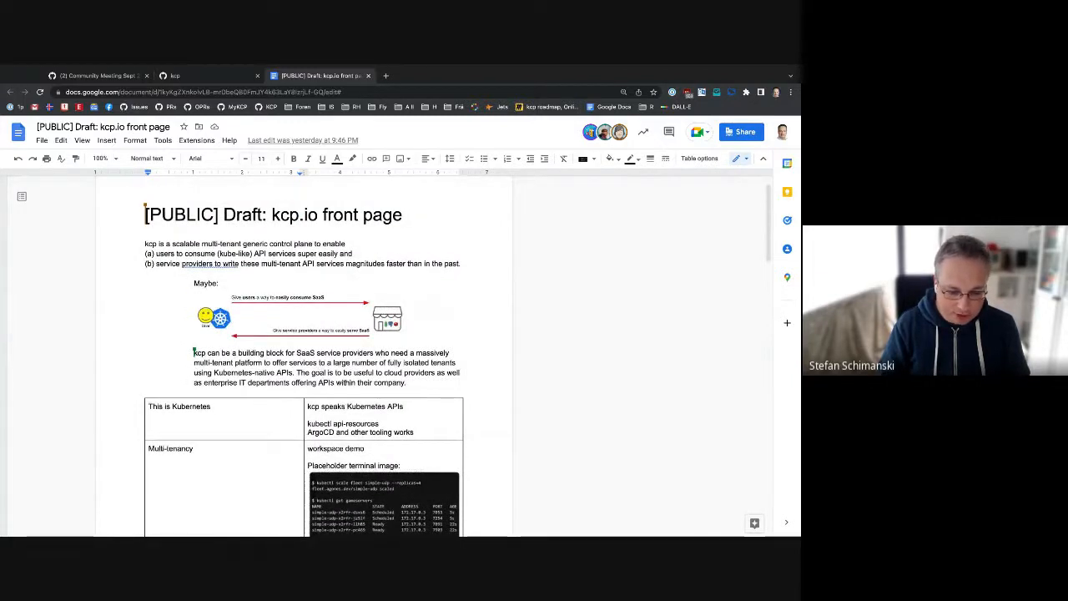
{"action": "scroll", "scroll_direction": "down", "scroll_amount": 3}
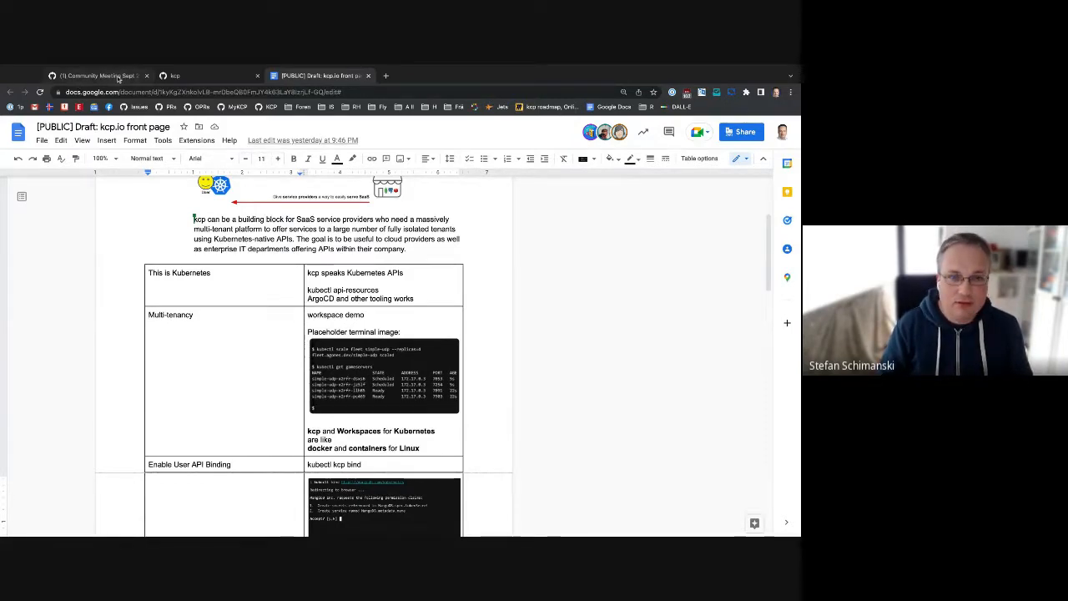
Return to issue #2035 and read the new logging, keyfunc and Sept 30 code-complete comments
{"action": "left_click", "coordinate": [92, 75]}
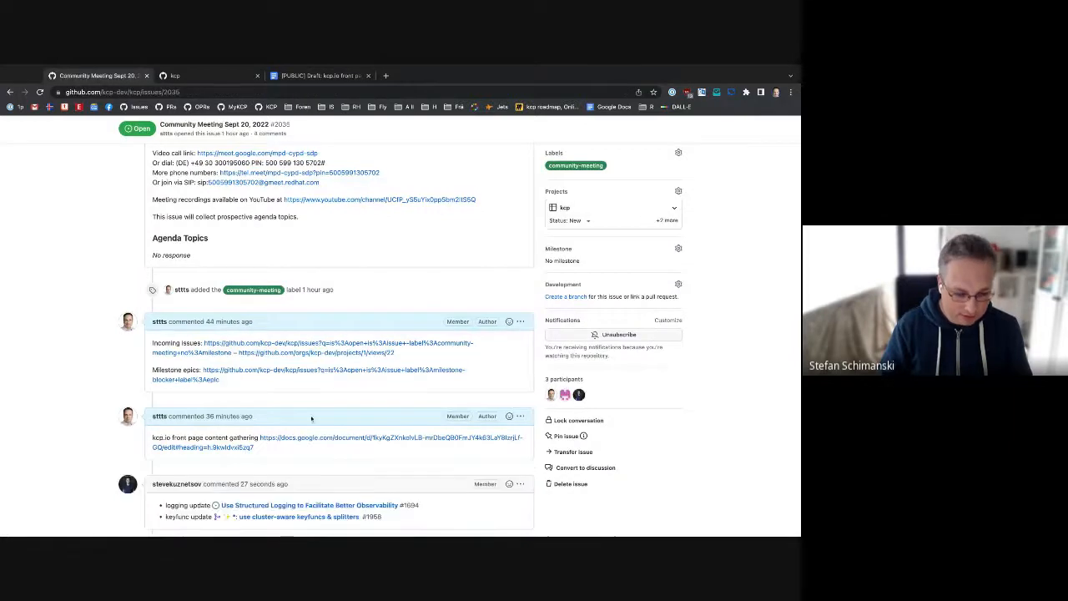
{"action": "scroll", "scroll_direction": "down", "scroll_amount": 3}
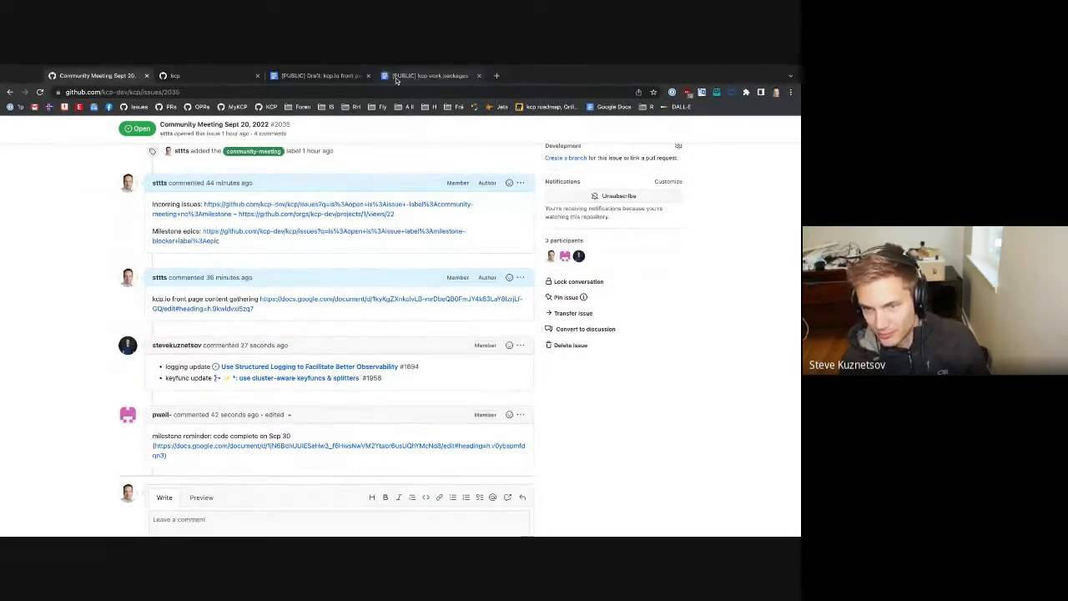
Review the kcp work packages document, then go to merged keyfuncs PR #1958
{"action": "left_click", "coordinate": [430, 75]}
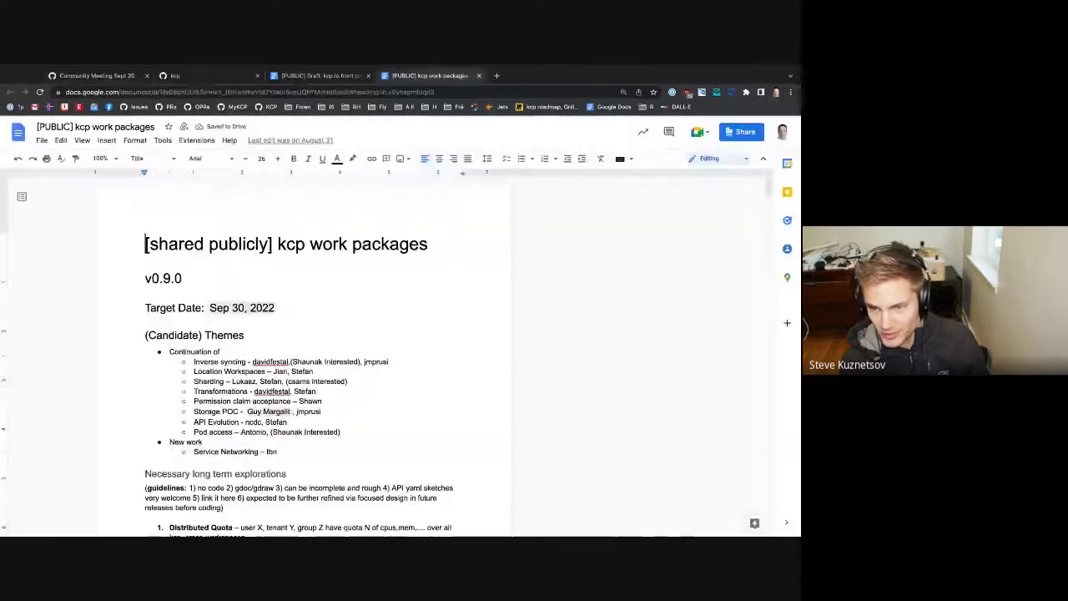
{"action": "left_click", "coordinate": [95, 75]}
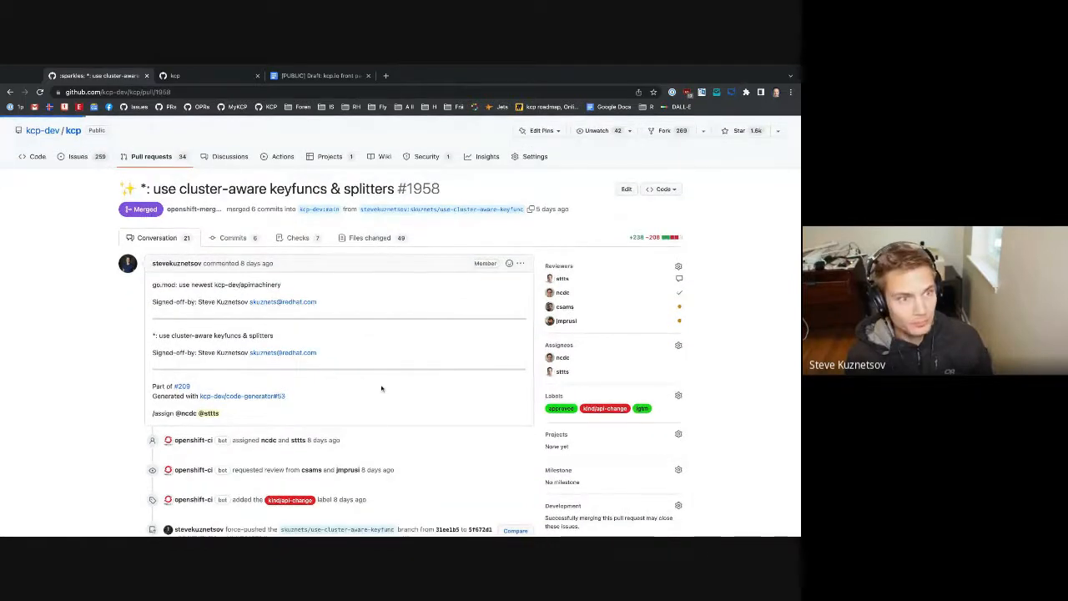
Inspect PR #1958's commit list and the syncer index key formatting commit's diff
{"action": "left_click", "coordinate": [365, 238]}
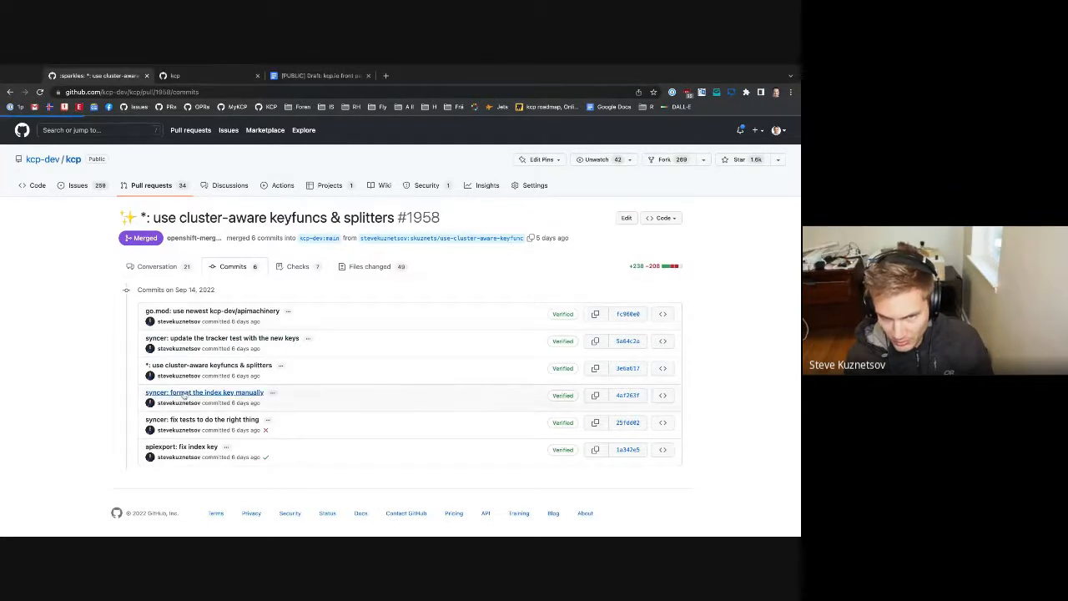
{"action": "left_click", "coordinate": [203, 392]}
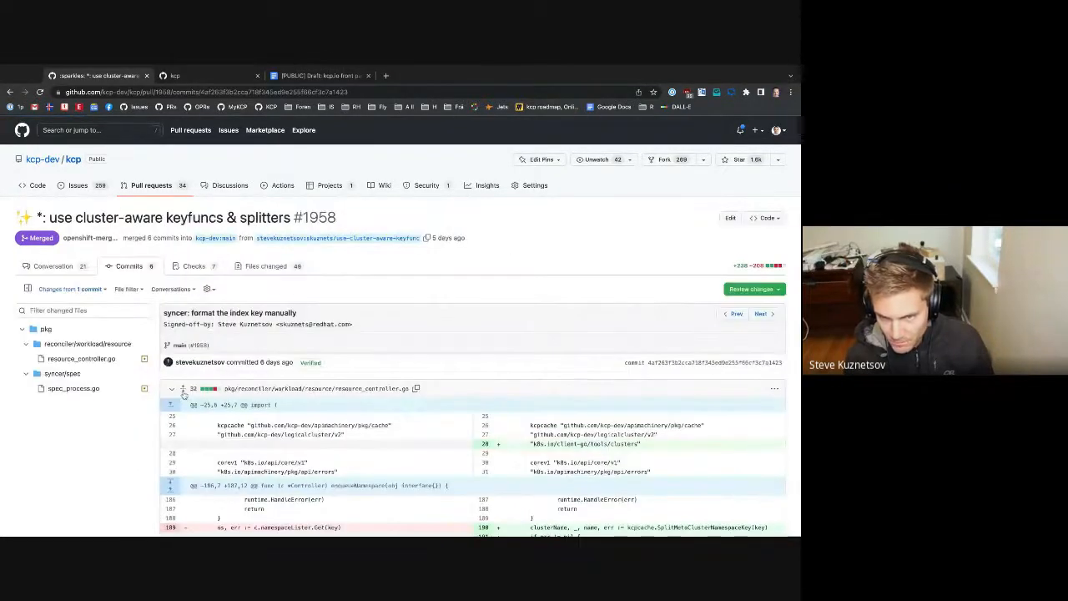
{"action": "scroll", "scroll_direction": "down", "scroll_amount": 3}
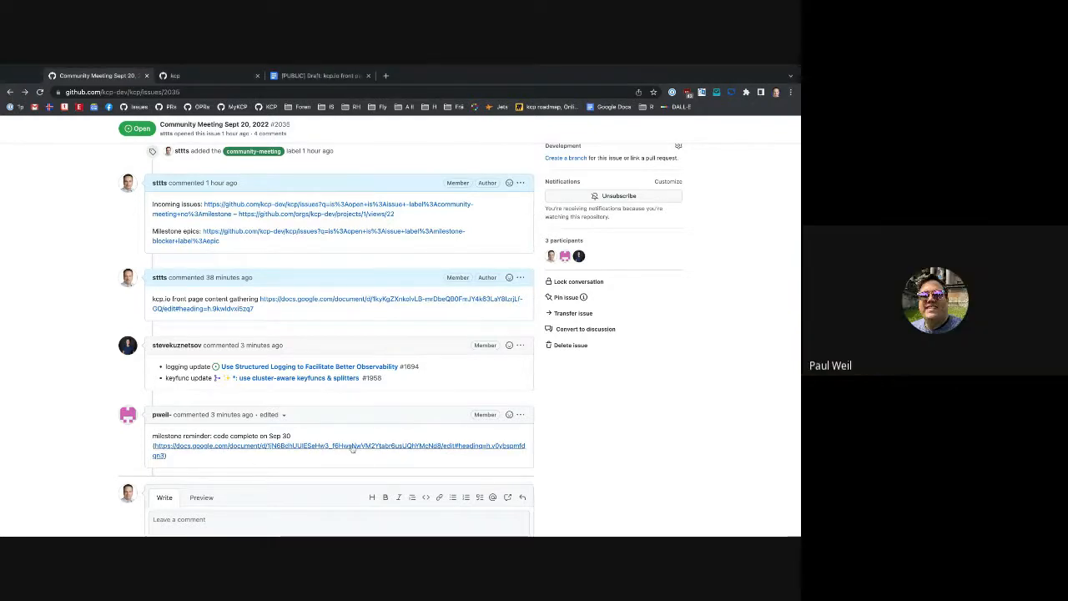
Open the milestone reminder link and scroll through the kcp work packages document
{"action": "left_click", "coordinate": [338, 449]}
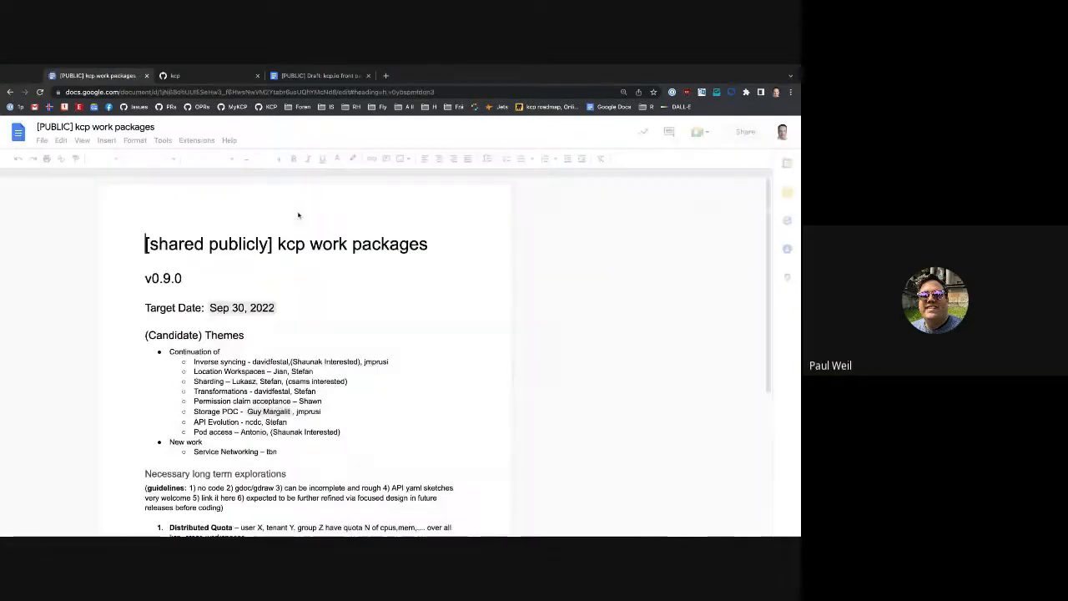
{"action": "scroll", "scroll_direction": "down", "scroll_amount": 3}
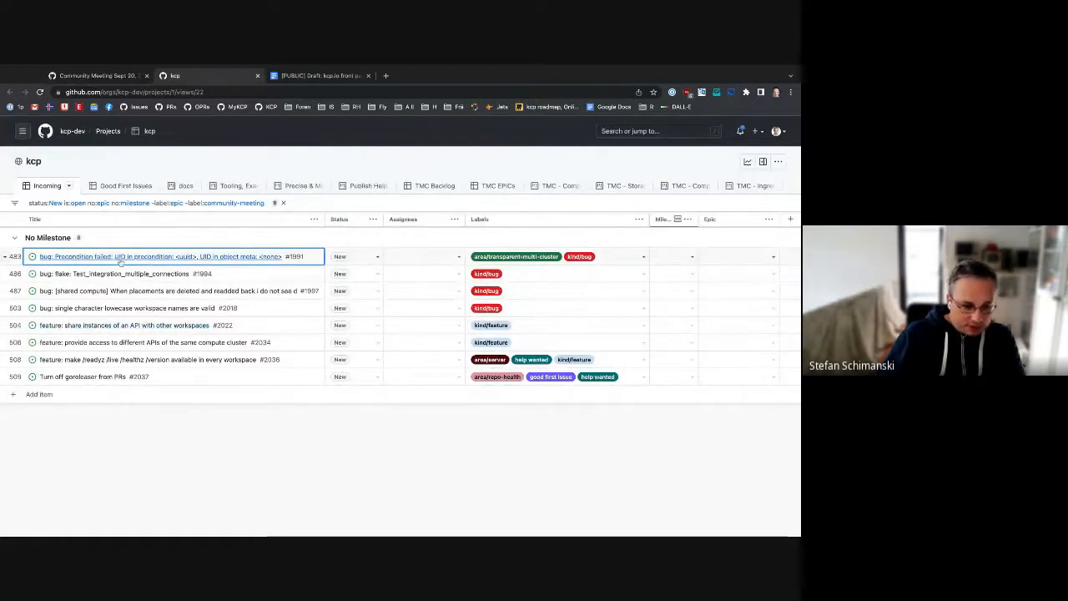
Open UID precondition failure bug #1991 and change its kcp project status from New to Backlog
{"action": "left_click", "coordinate": [176, 256]}
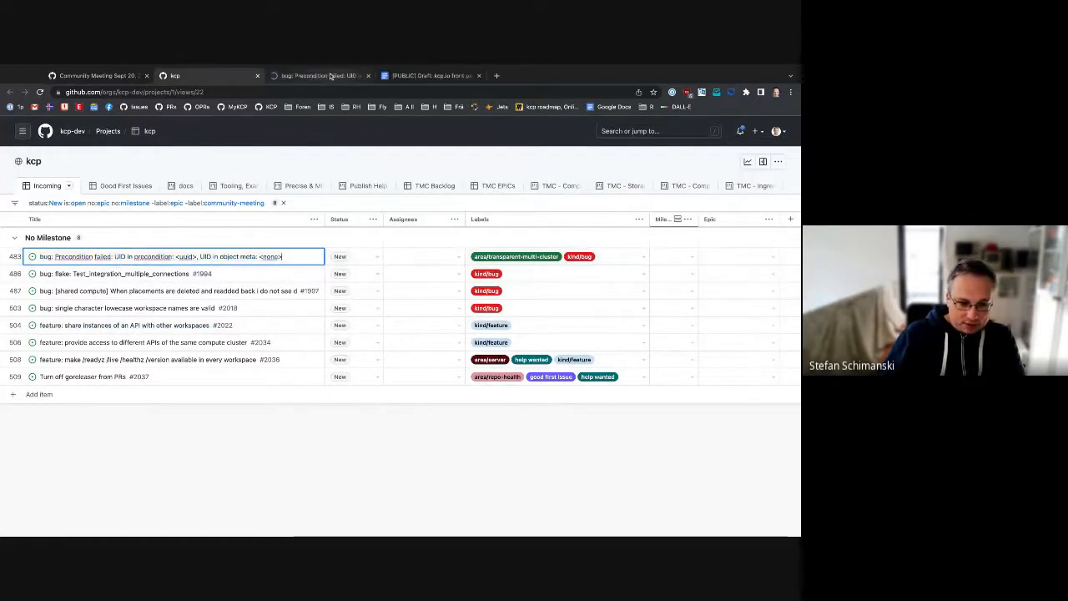
{"action": "left_click", "coordinate": [77, 257]}
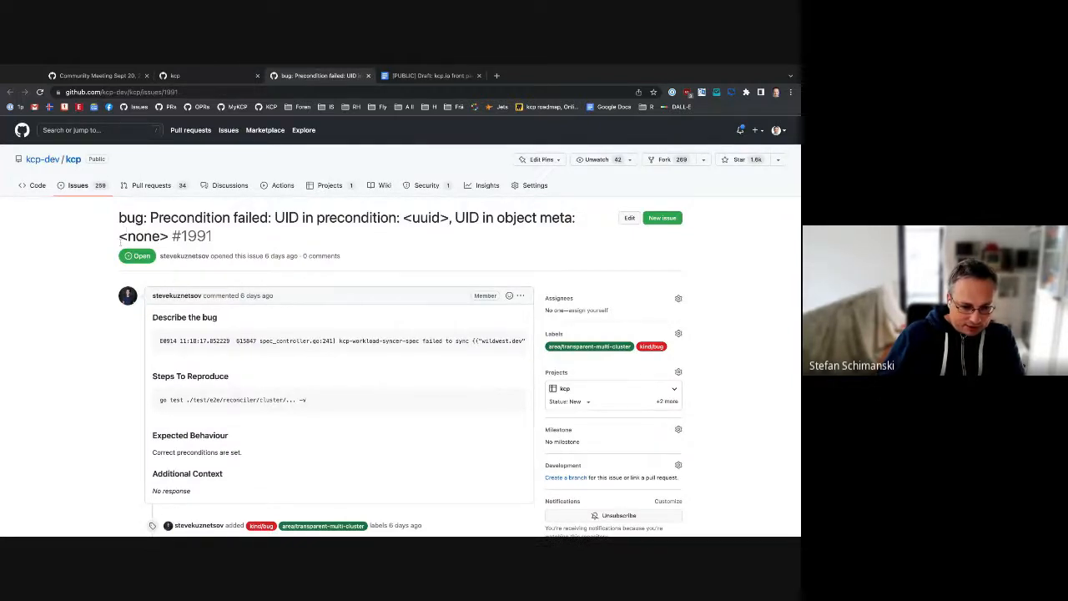
{"action": "double_click", "coordinate": [142, 235]}
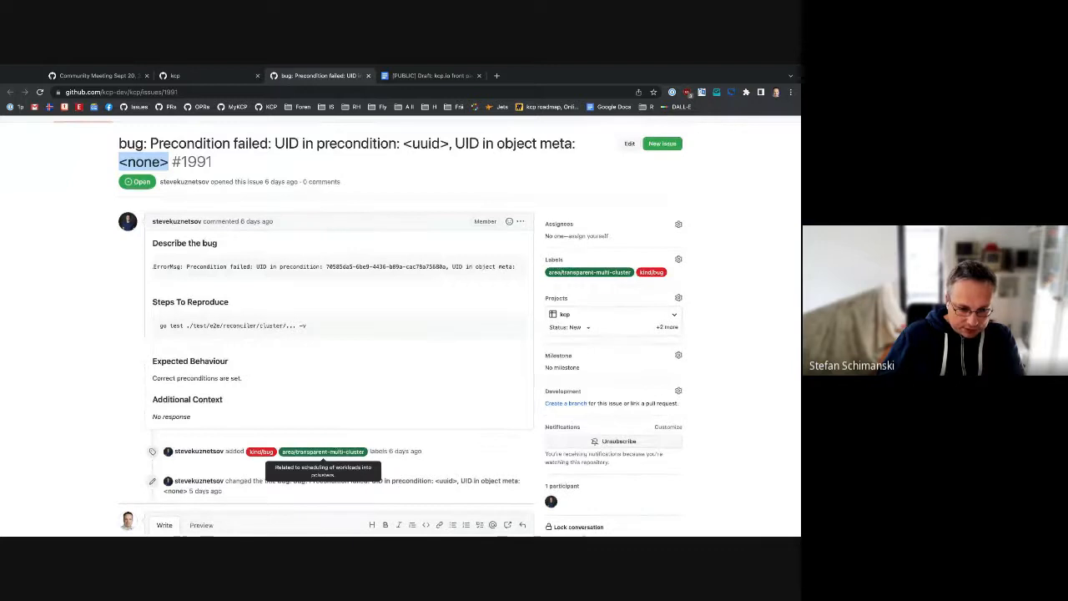
{"action": "mouse_move", "coordinate": [209, 261]}
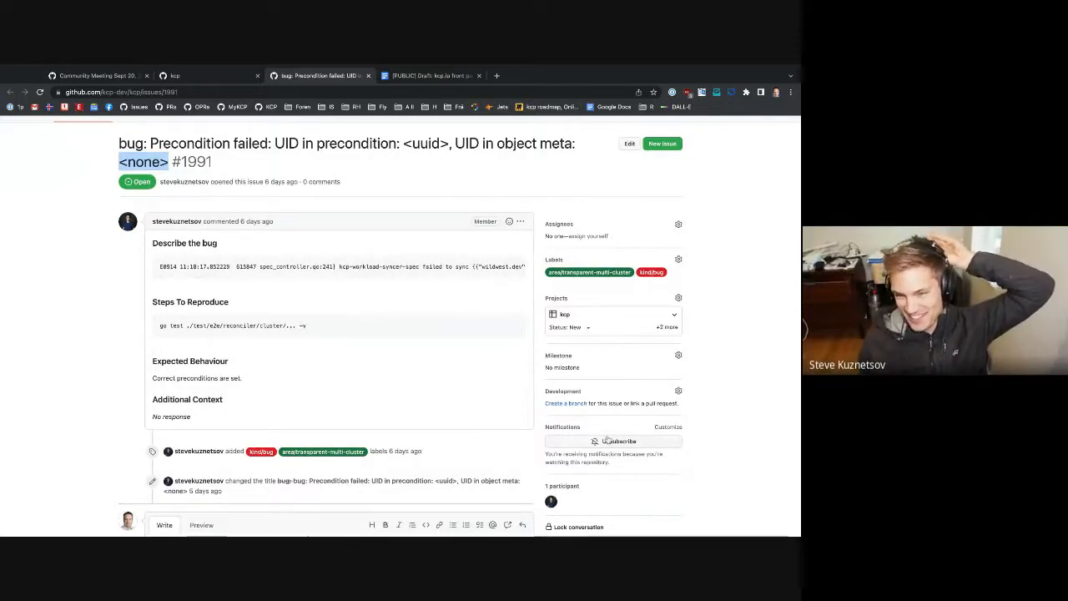
{"action": "left_click", "coordinate": [618, 441]}
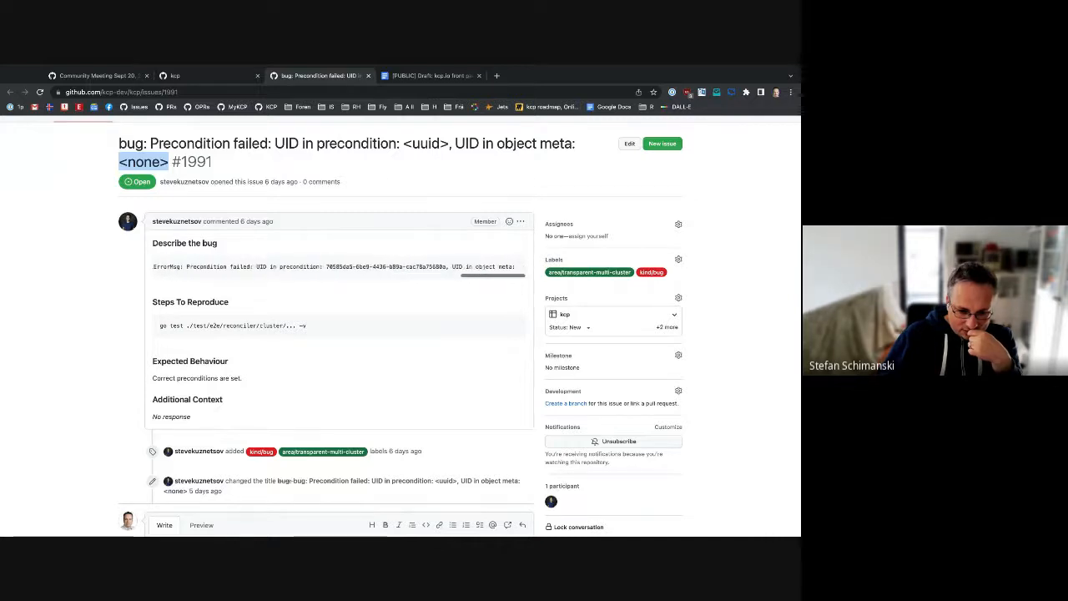
{"action": "mouse_move", "coordinate": [501, 266]}
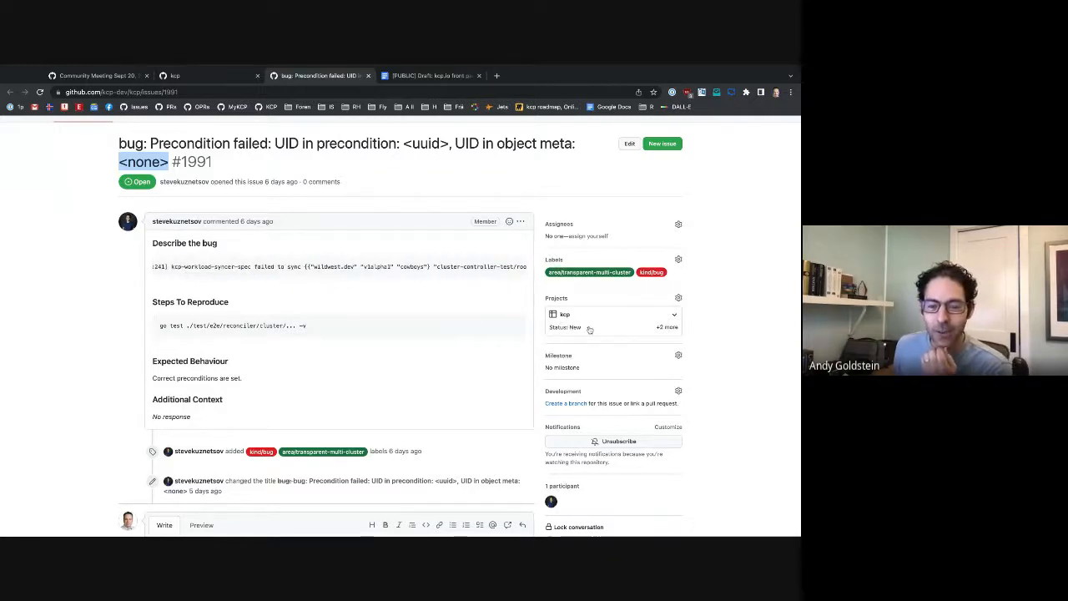
{"action": "left_click", "coordinate": [566, 326]}
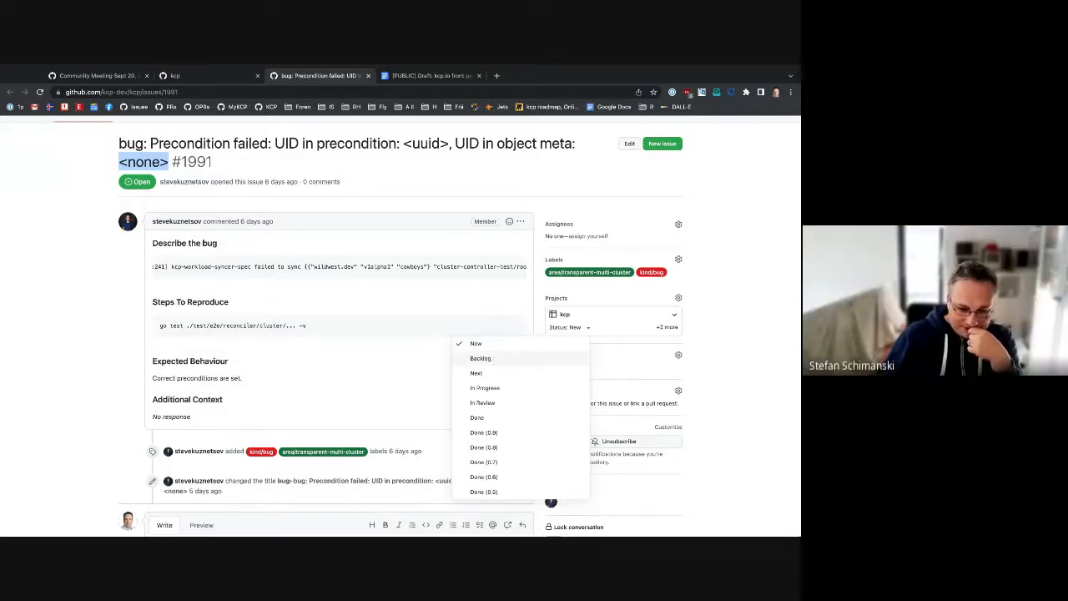
{"action": "left_click", "coordinate": [480, 358]}
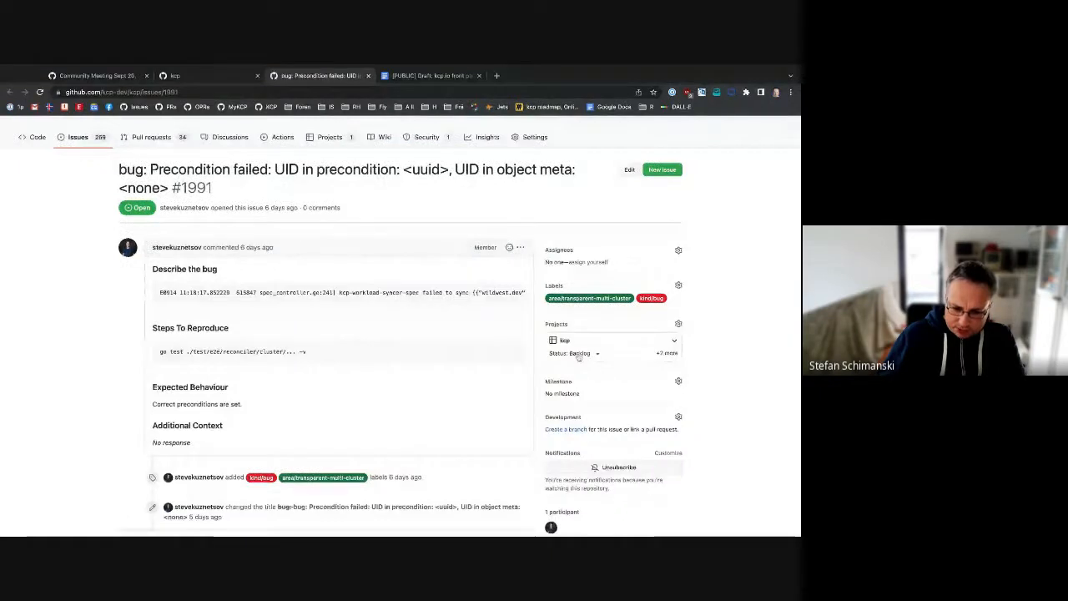
{"action": "mouse_move", "coordinate": [580, 355]}
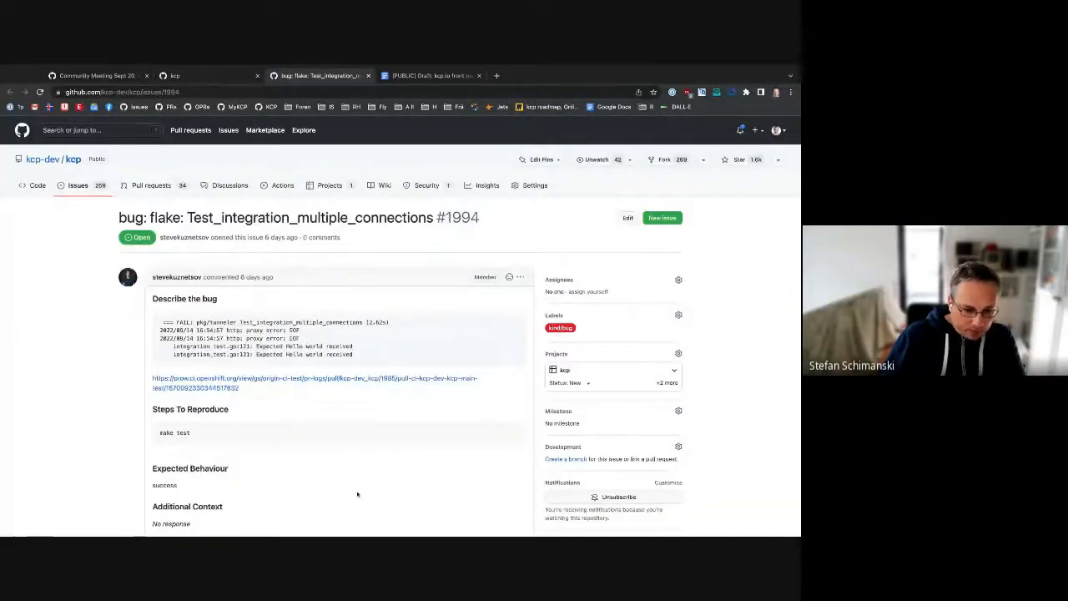
Read Test_integration_multiple_connections flake issue #1994 and set its kcp project status to Backlog
{"action": "scroll", "scroll_direction": "down", "scroll_amount": 3}
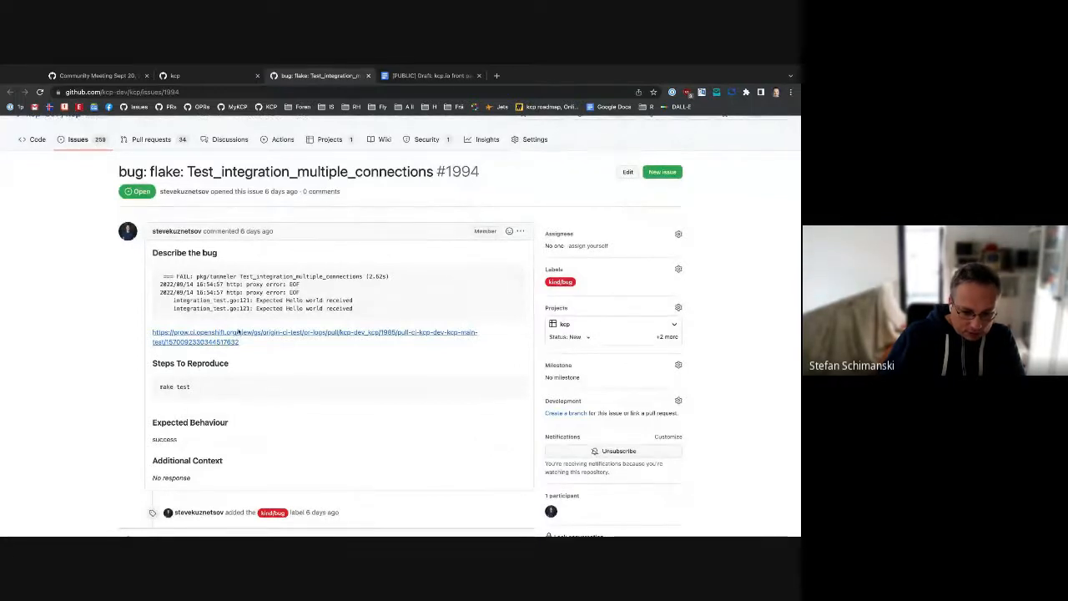
{"action": "scroll", "scroll_direction": "down", "scroll_amount": 3}
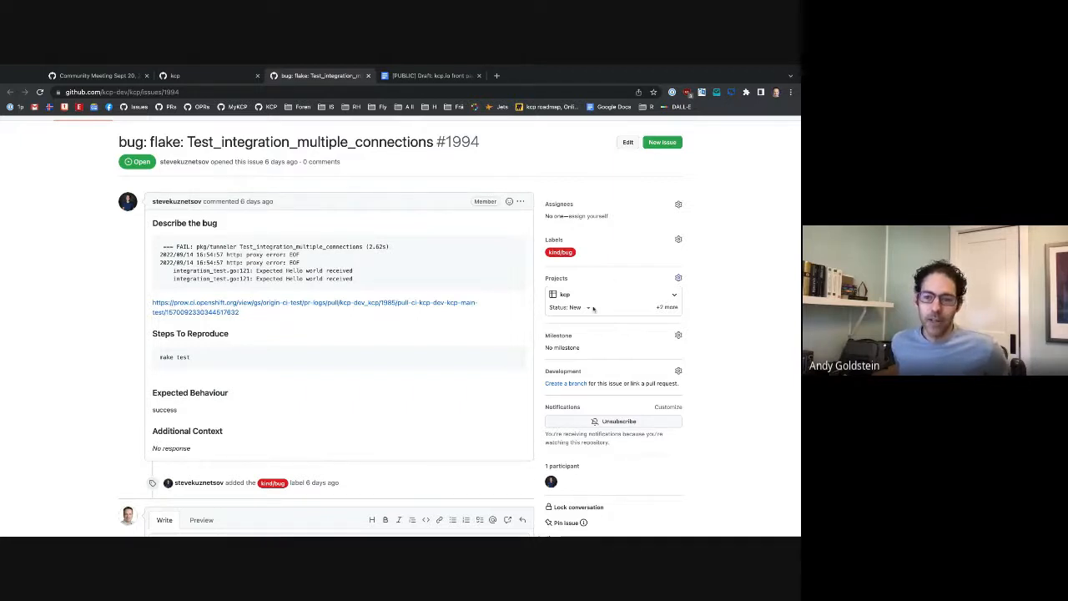
{"action": "left_click", "coordinate": [575, 307]}
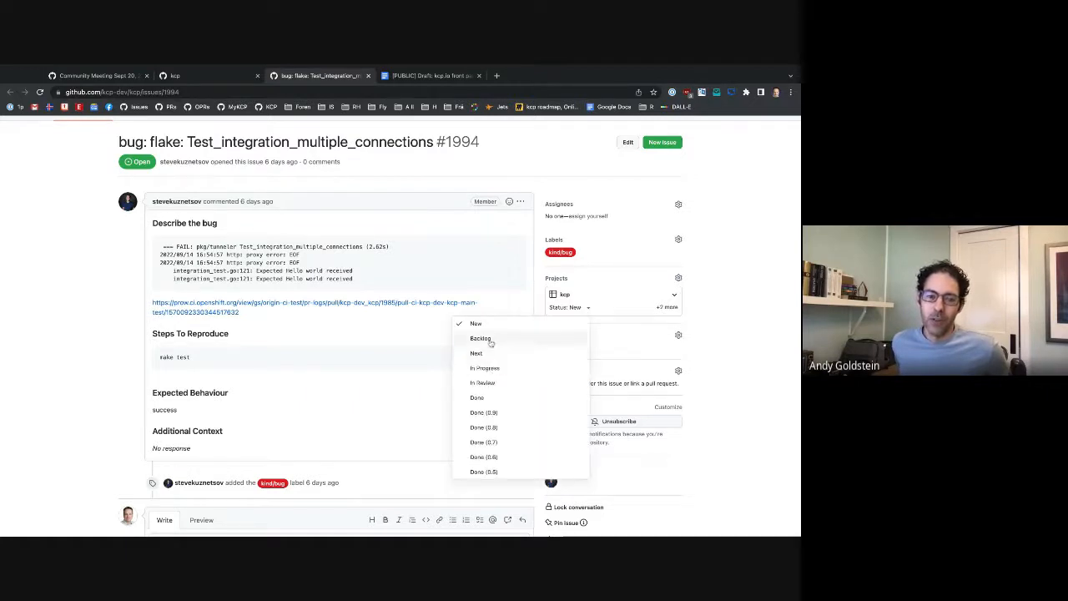
{"action": "left_click", "coordinate": [481, 338]}
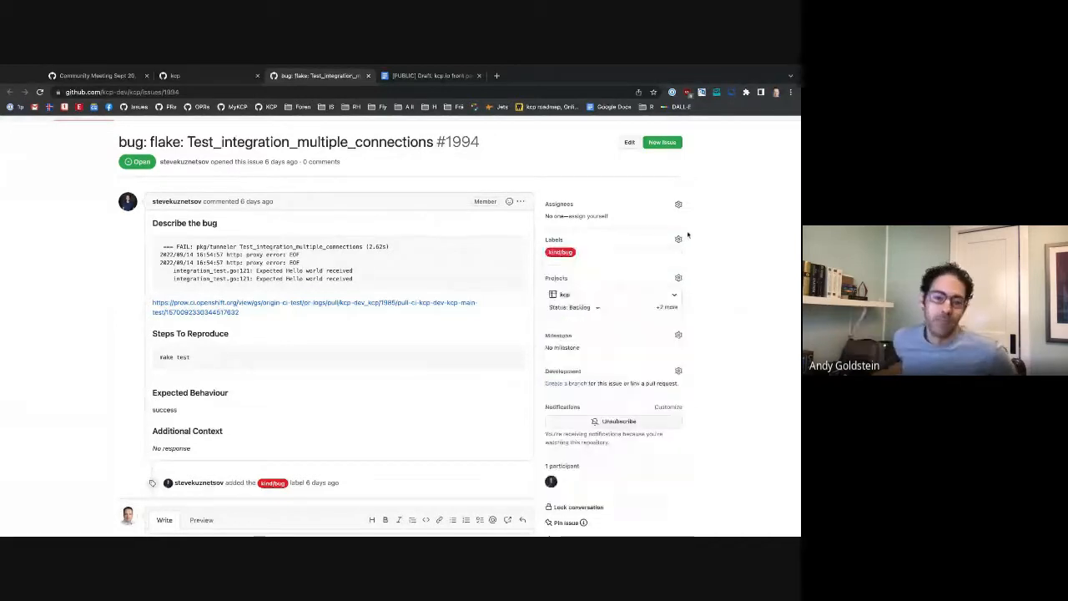
{"action": "left_click", "coordinate": [678, 240]}
{"action": "type", "text": "flake"}
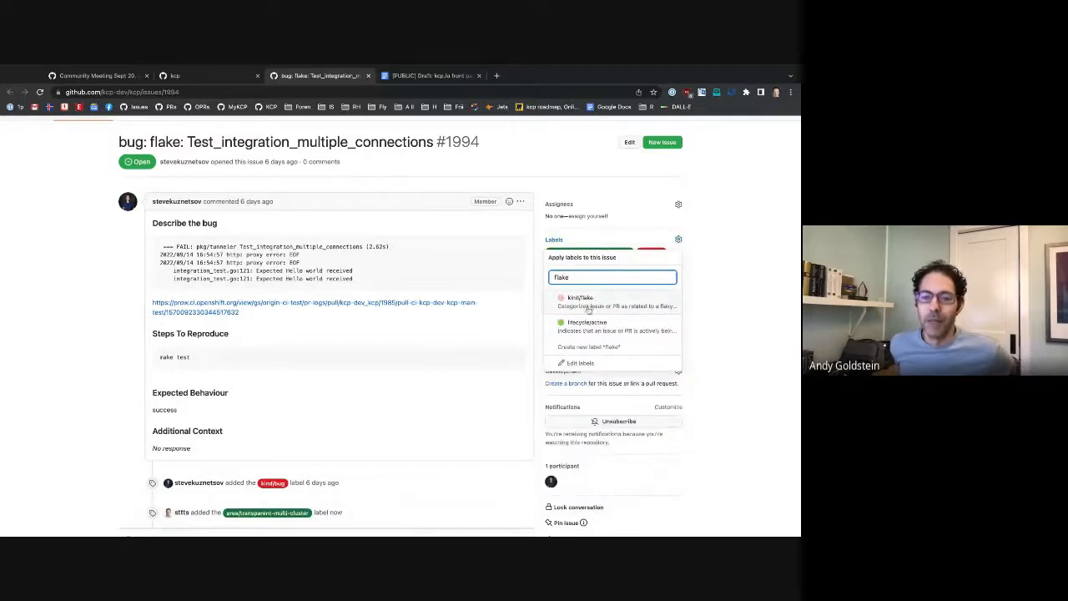
Add kind/flake to issue #1994 alongside kind/bug and area/transparent-multi-cluster
{"action": "left_click", "coordinate": [580, 297]}
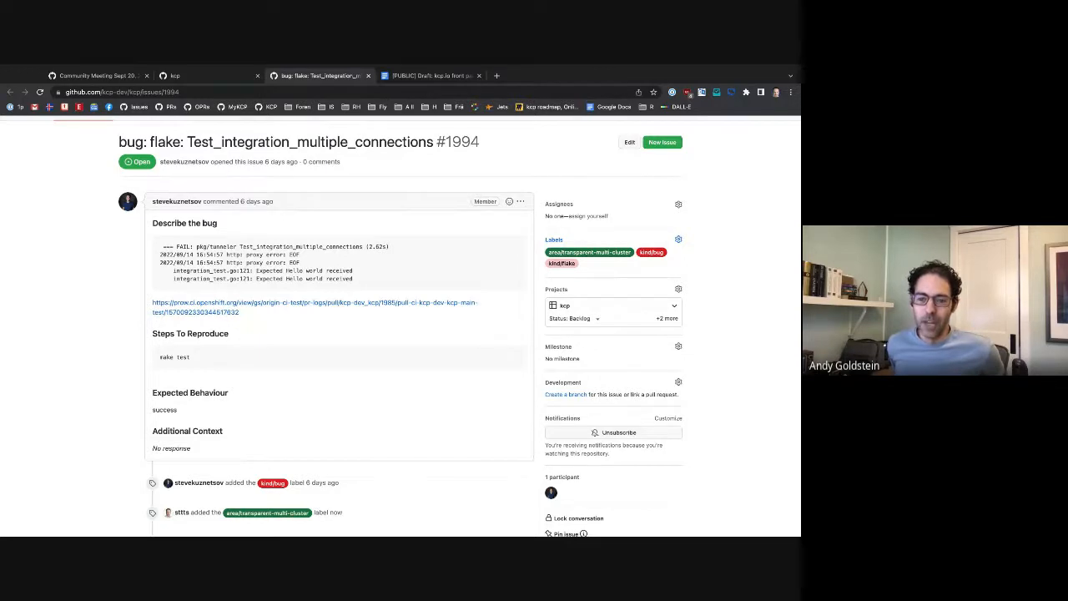
{"action": "mouse_move", "coordinate": [187, 366]}
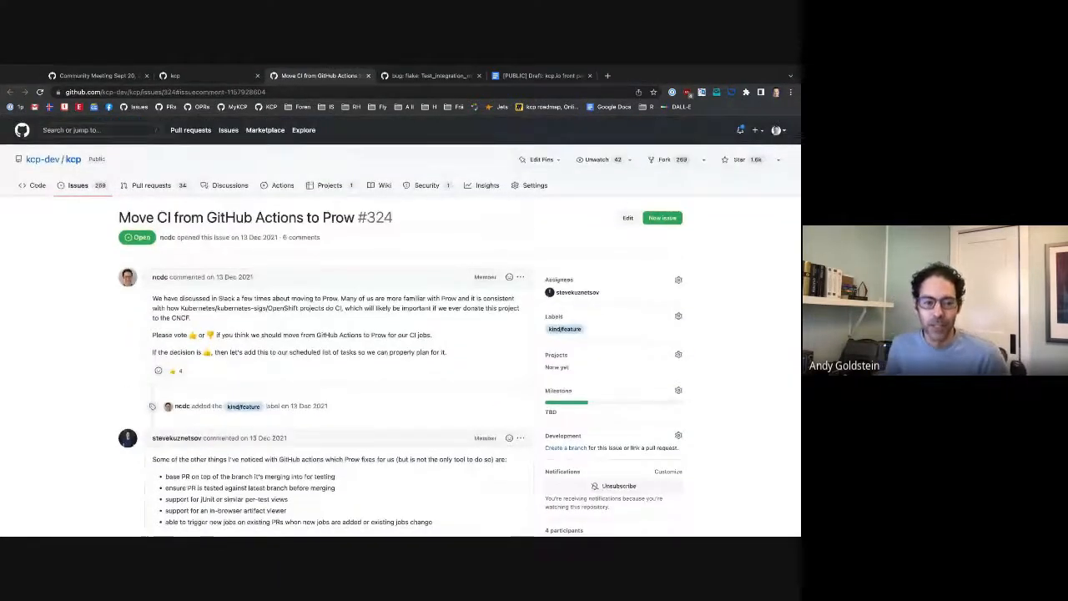
Scroll the kcp Incoming board, now listing six remaining New issues
{"action": "scroll", "scroll_direction": "down", "scroll_amount": 3}
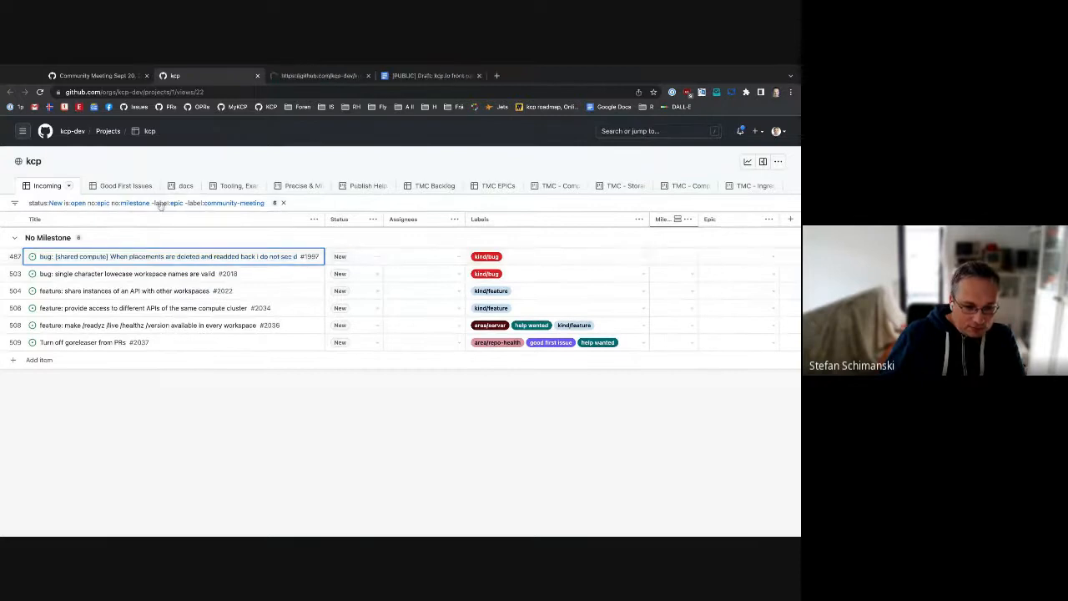
Open shared-compute bug #1997 about re-added placements and read through its description
{"action": "left_click", "coordinate": [167, 256]}
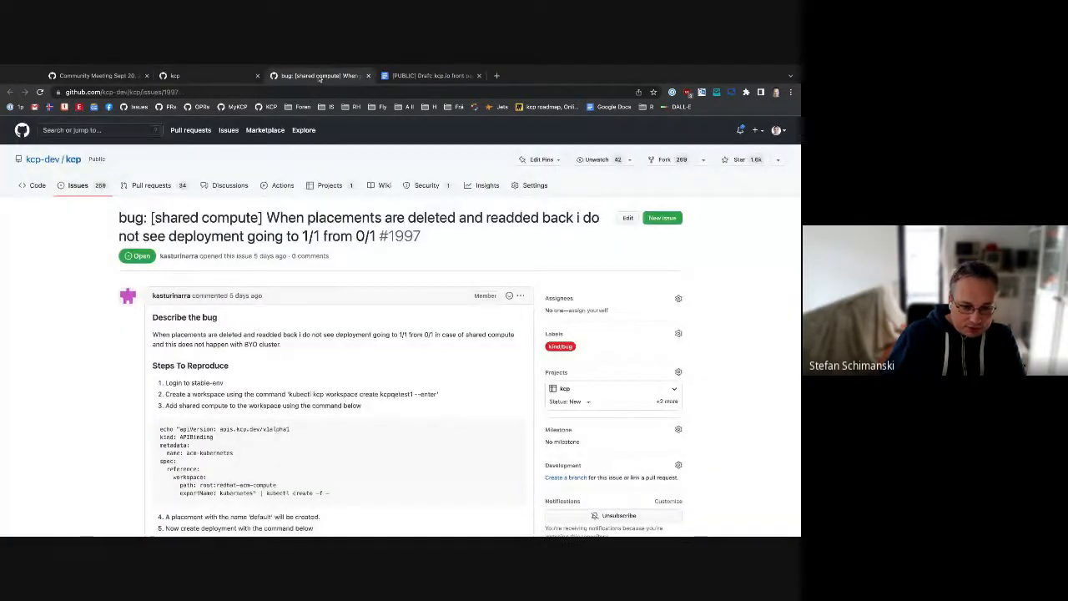
{"action": "scroll", "scroll_direction": "down", "scroll_amount": 3}
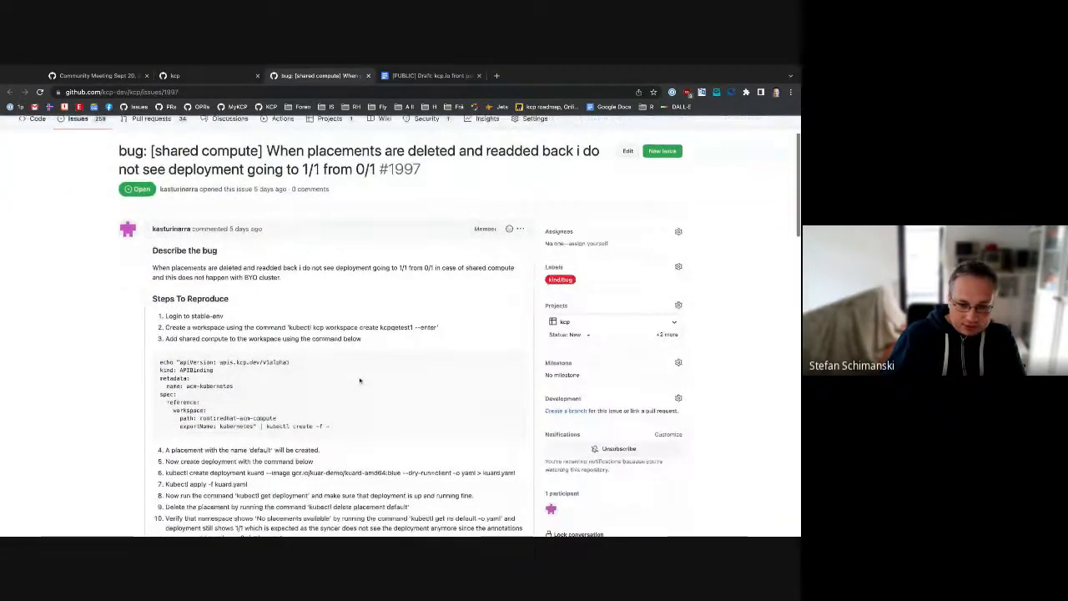
{"action": "scroll", "scroll_direction": "down", "scroll_amount": 3}
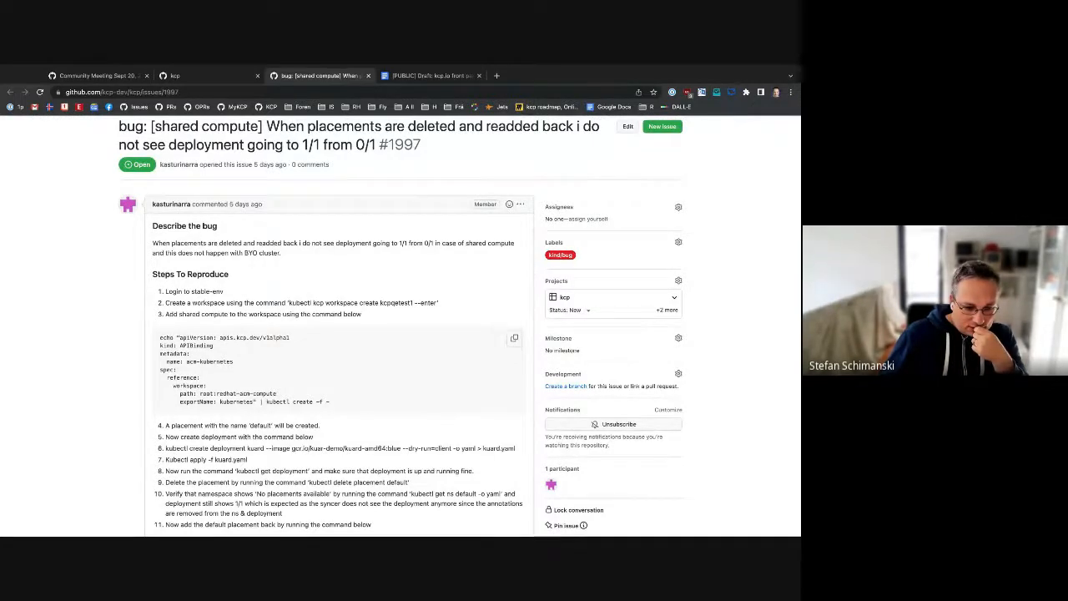
{"action": "scroll", "scroll_direction": "down", "scroll_amount": 3}
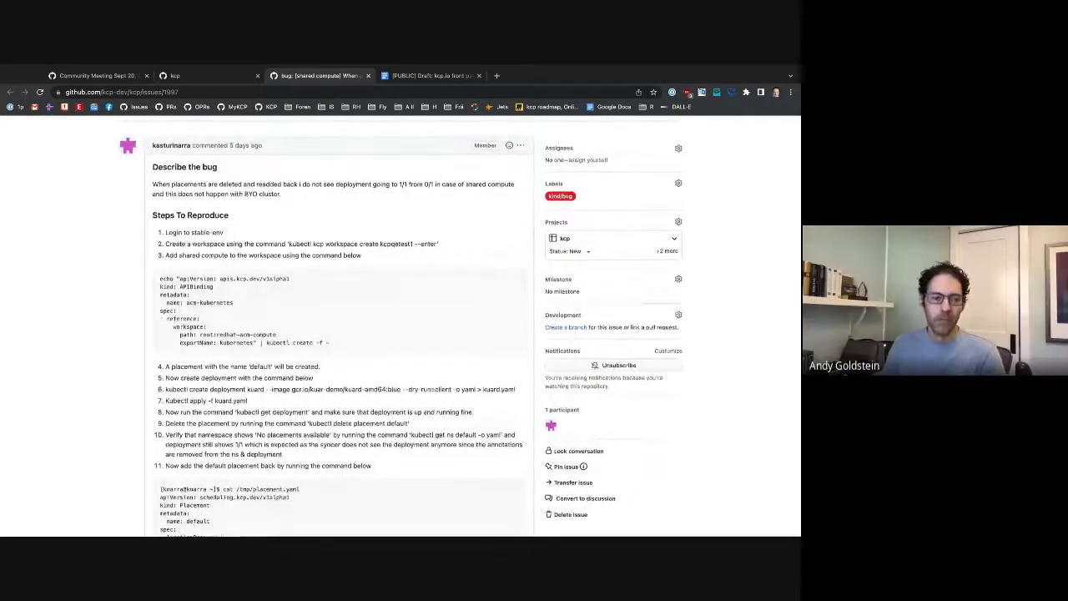
{"action": "scroll", "scroll_direction": "down", "scroll_amount": 3}
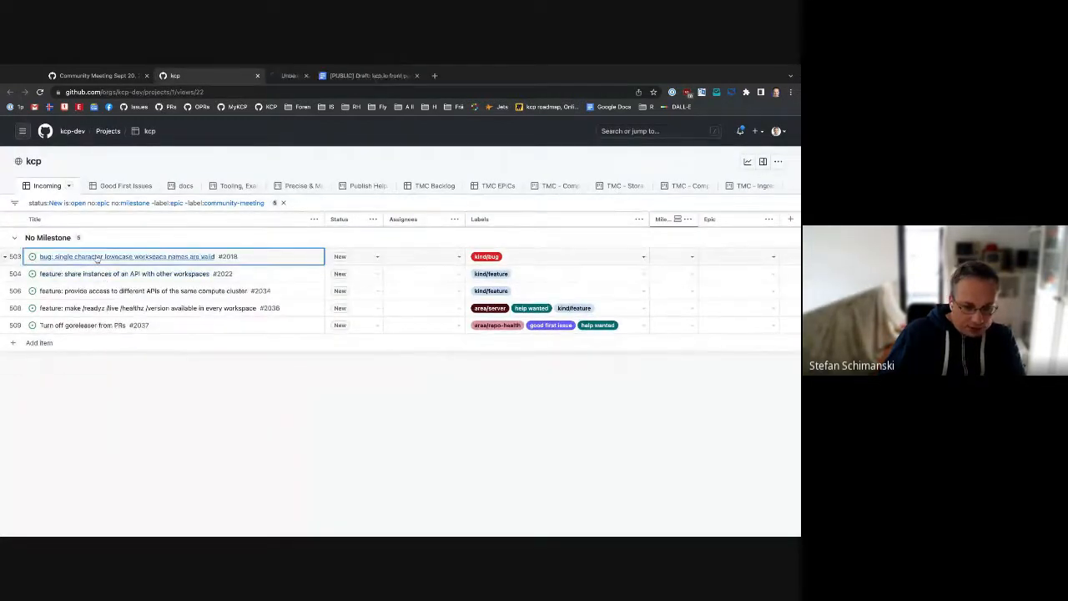
Open issue #2018 and scroll its timeline to confirm the area/logical-cluster label
{"action": "left_click", "coordinate": [130, 256]}
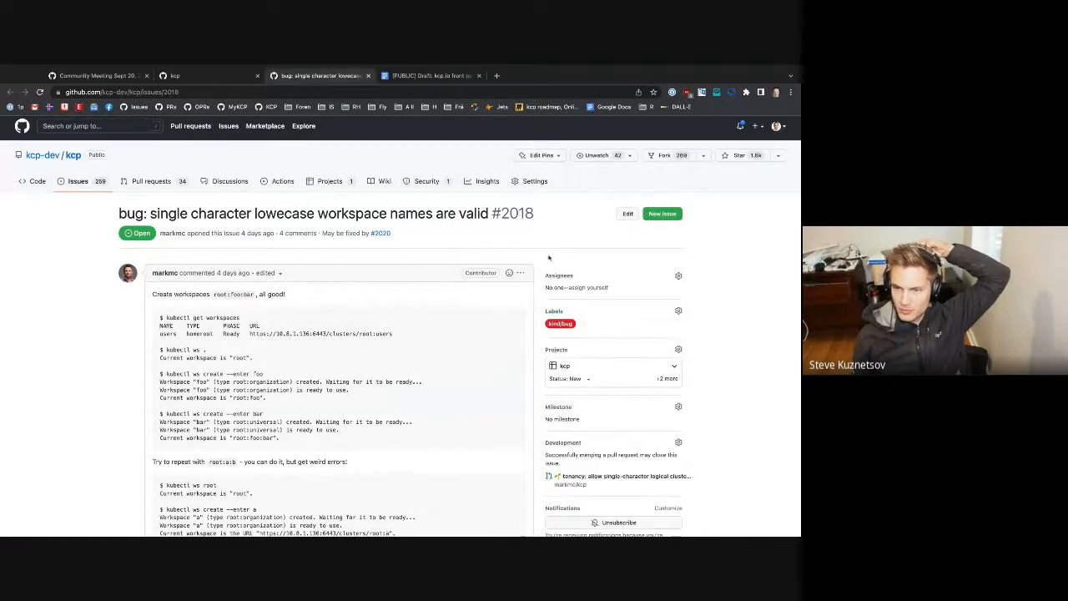
{"action": "scroll", "scroll_direction": "down", "scroll_amount": 3}
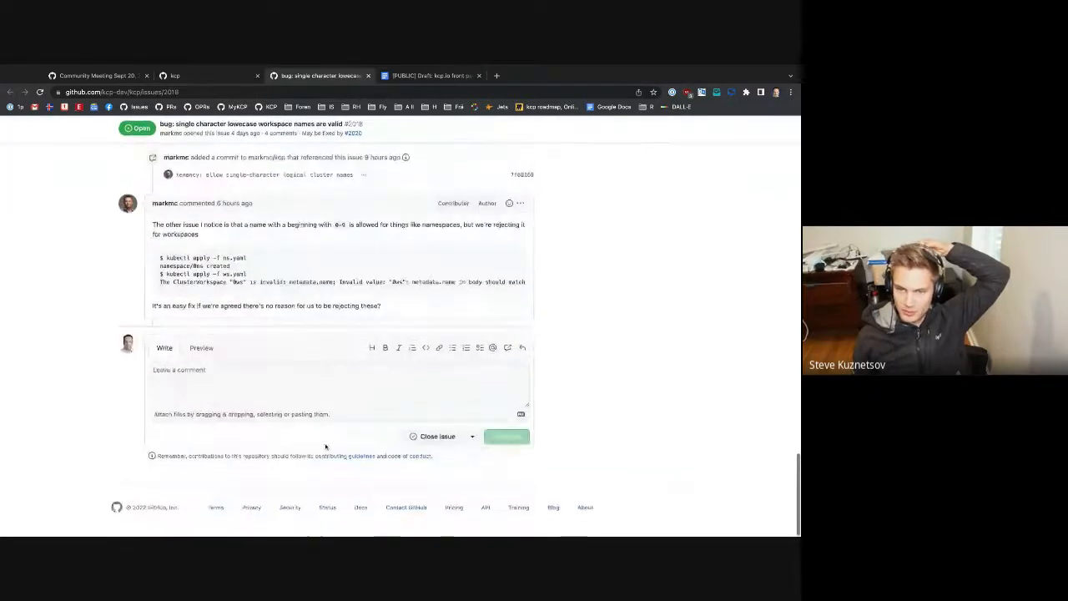
{"action": "scroll", "scroll_direction": "up", "scroll_amount": 3}
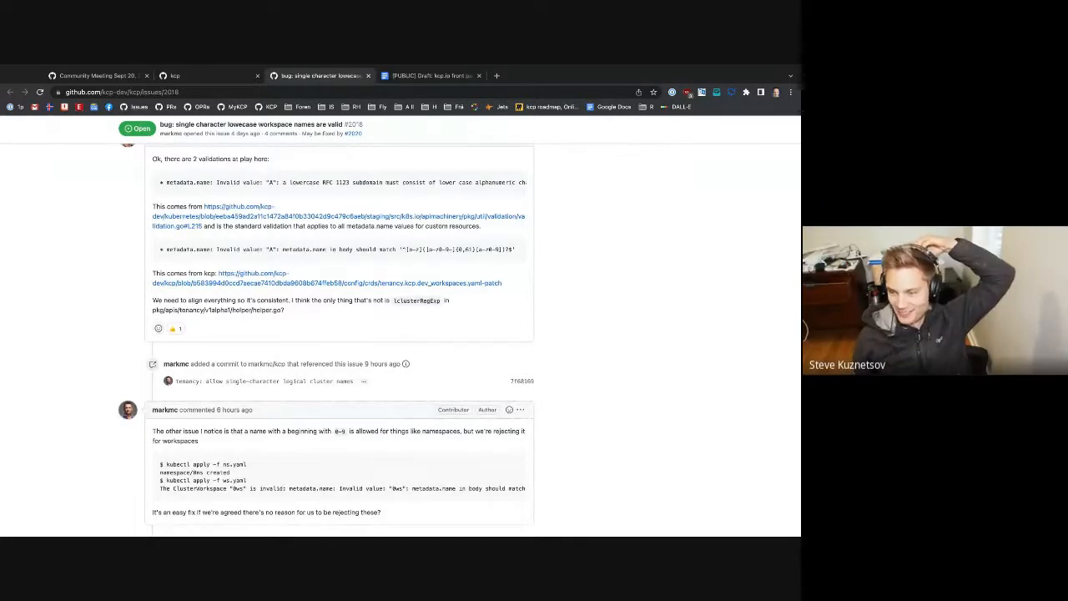
{"action": "scroll", "scroll_direction": "down", "scroll_amount": 3}
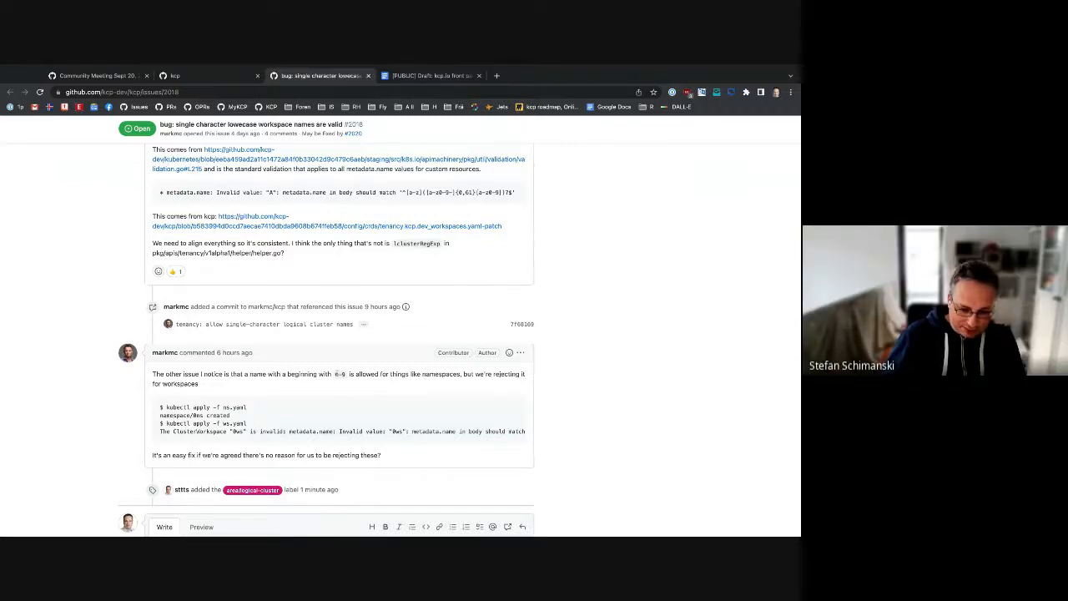
{"action": "left_click_drag", "start_coordinate": [350, 374], "coordinate": [421, 374]}
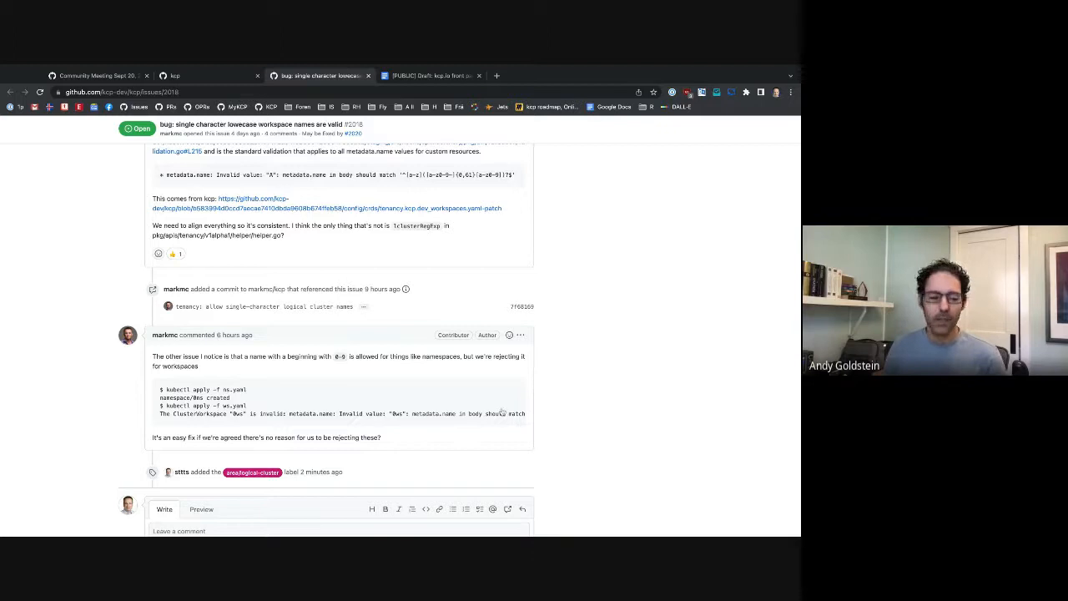
Scroll down and search the Assignees list for a user matching 'ary'
{"action": "scroll", "scroll_direction": "down", "scroll_amount": 3}
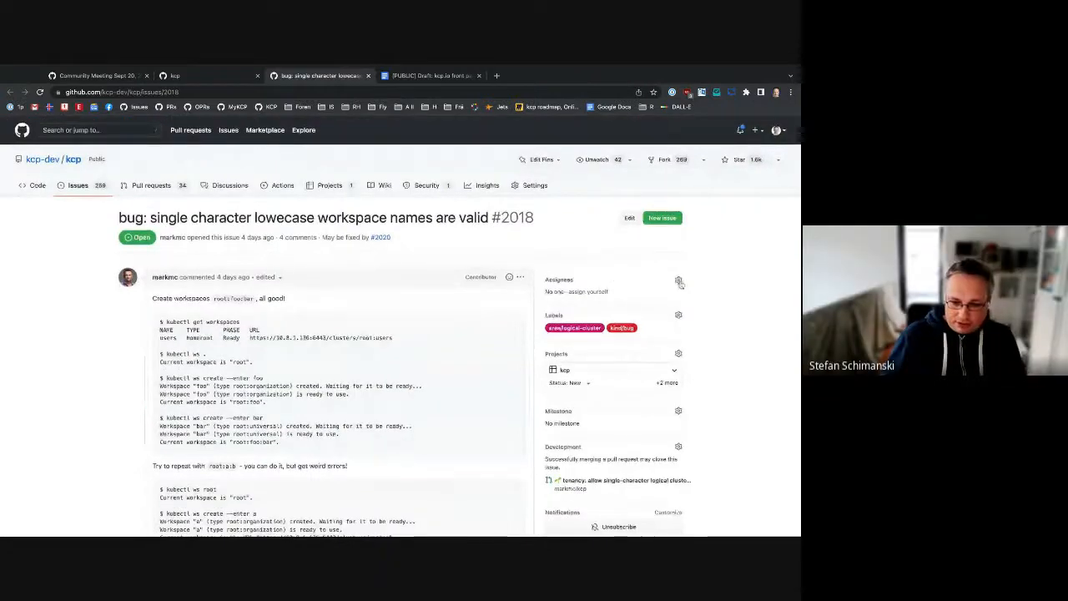
{"action": "left_click", "coordinate": [678, 280]}
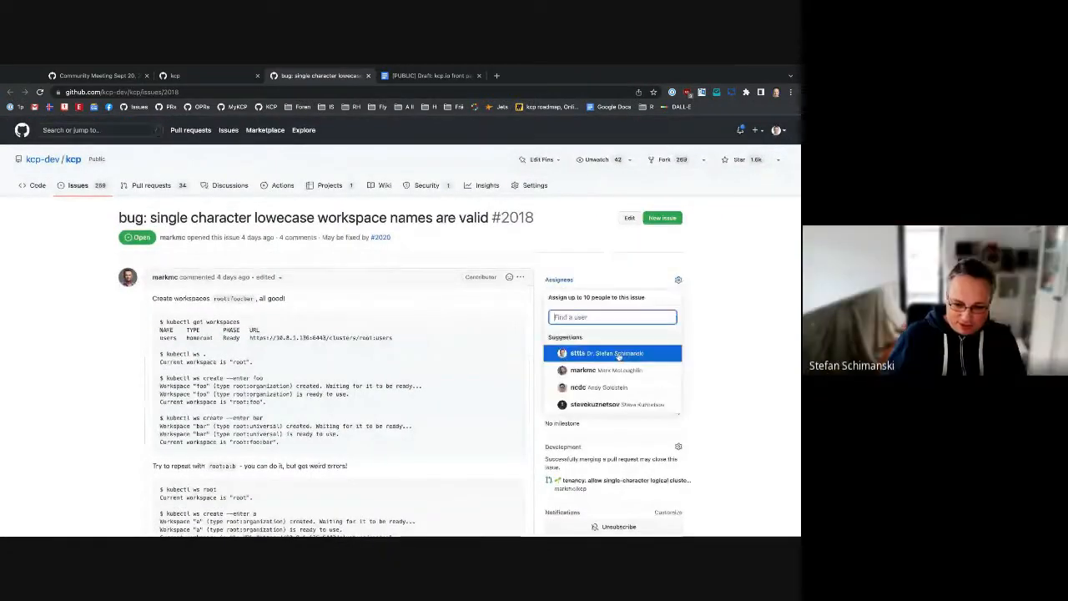
{"action": "type", "text": "ary"}
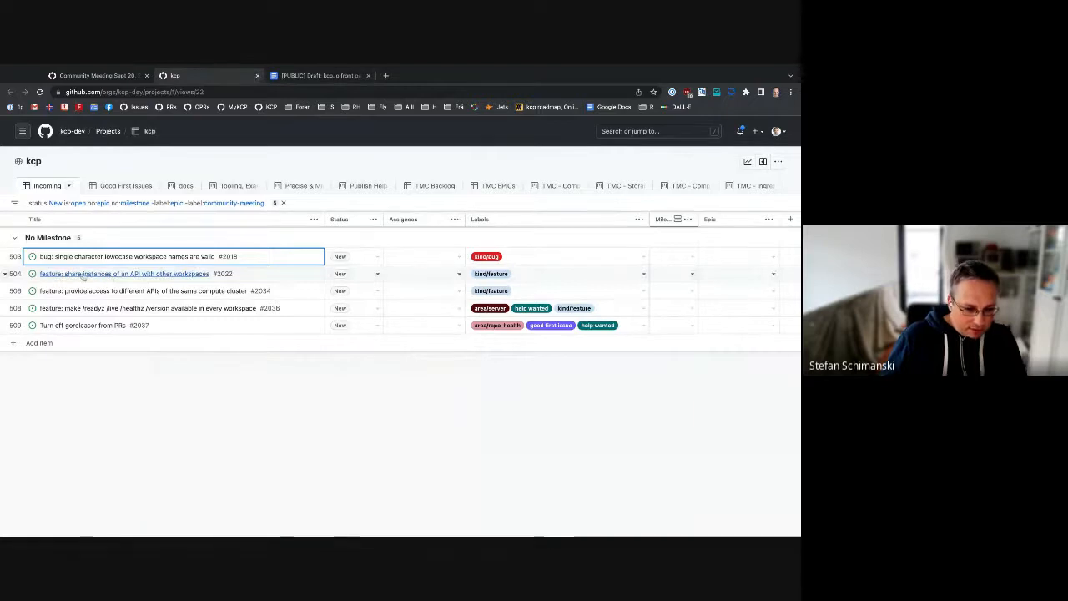
Open issue #2022 on sharing API instances and read through its description
{"action": "left_click", "coordinate": [125, 274]}
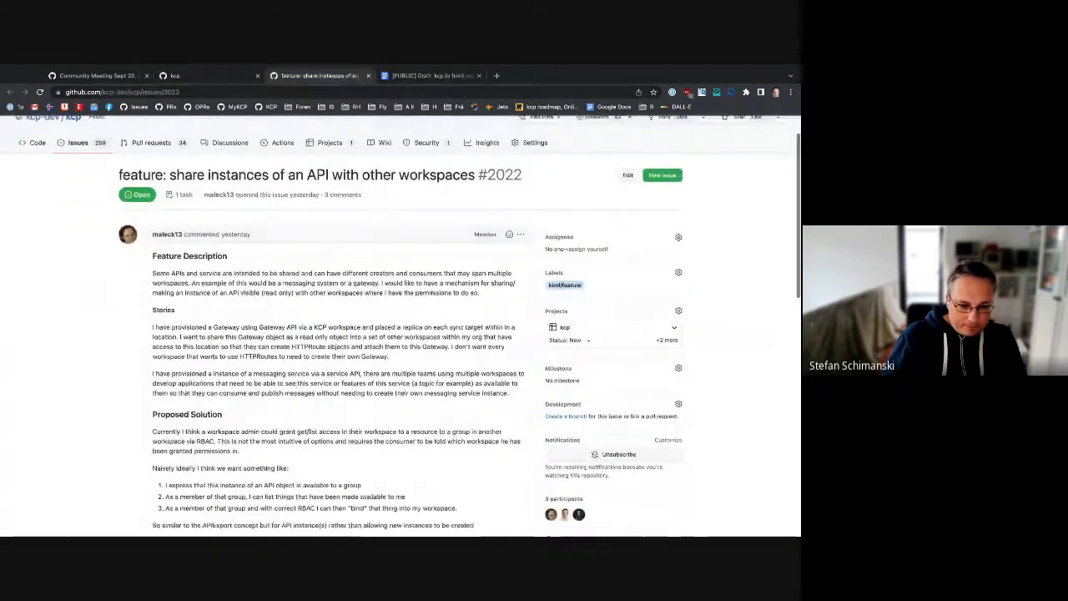
{"action": "scroll", "scroll_direction": "down", "scroll_amount": 3}
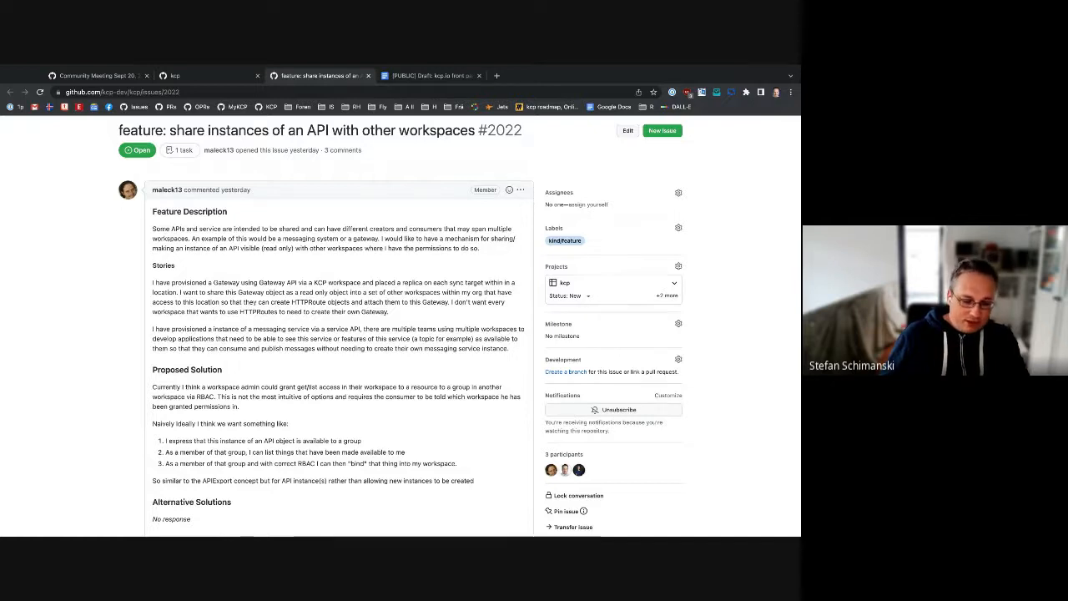
{"action": "scroll", "scroll_direction": "down", "scroll_amount": 3}
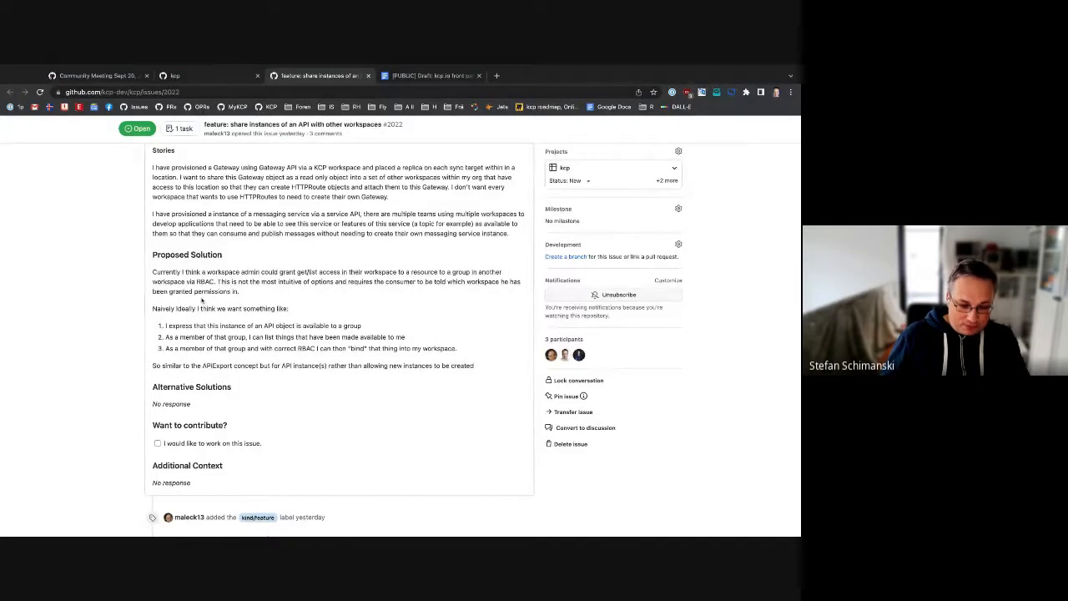
{"action": "mouse_move", "coordinate": [310, 381]}
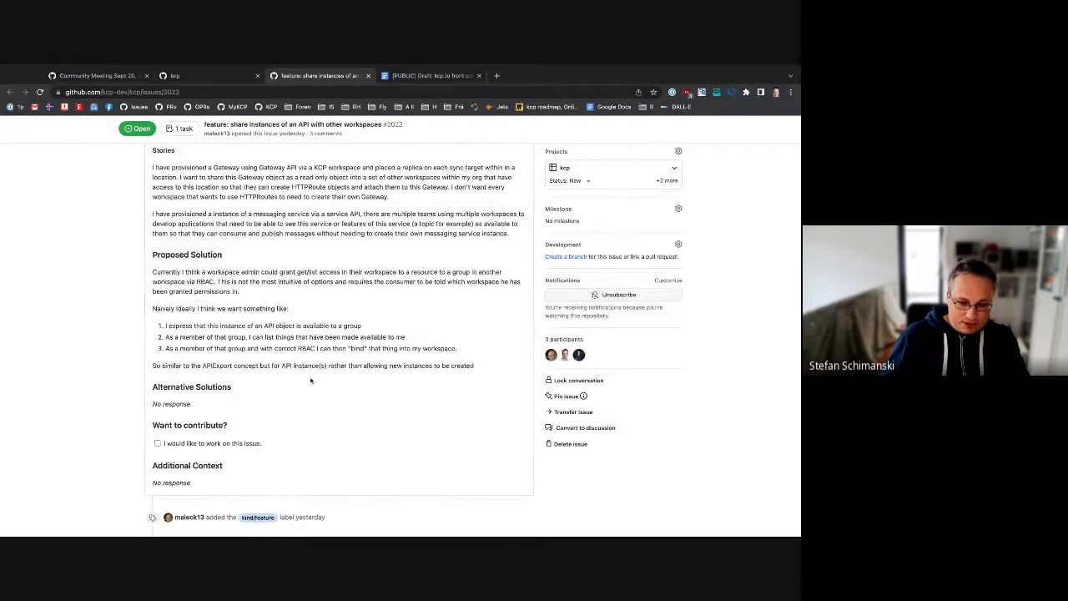
{"action": "scroll", "scroll_direction": "down", "scroll_amount": 3}
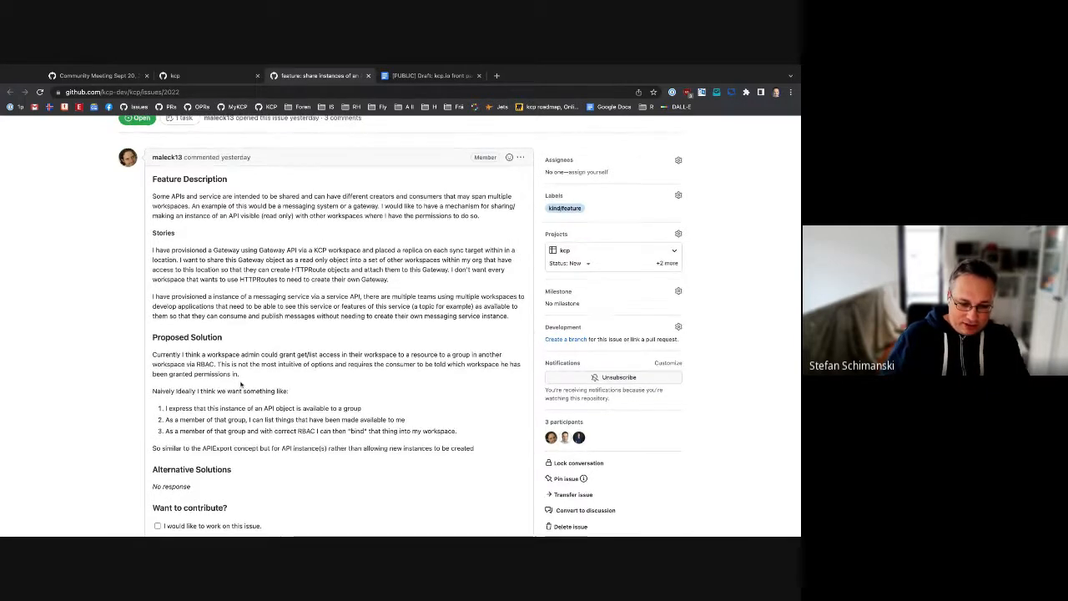
{"action": "scroll", "scroll_direction": "down", "scroll_amount": 3}
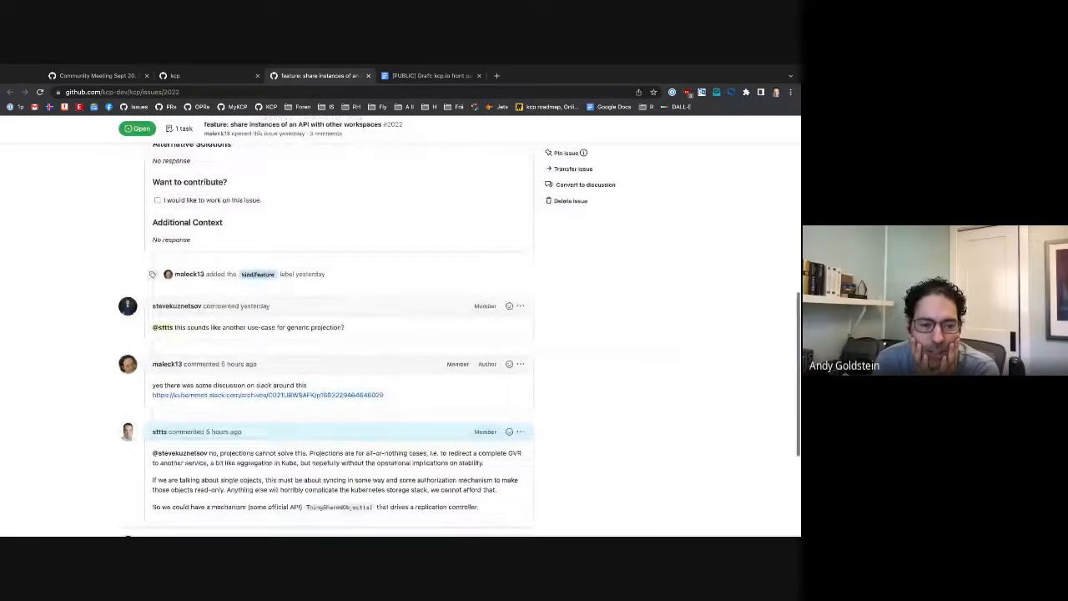
{"action": "scroll", "scroll_direction": "down", "scroll_amount": 3}
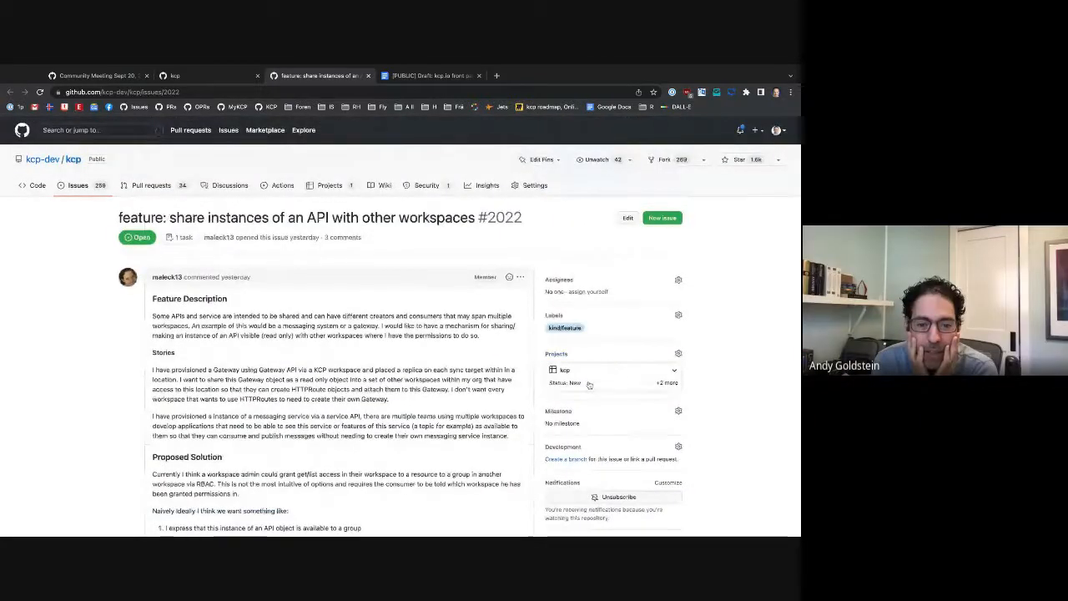
Change issue #2022's kcp project status from New to Backlog
{"action": "left_click", "coordinate": [566, 383]}
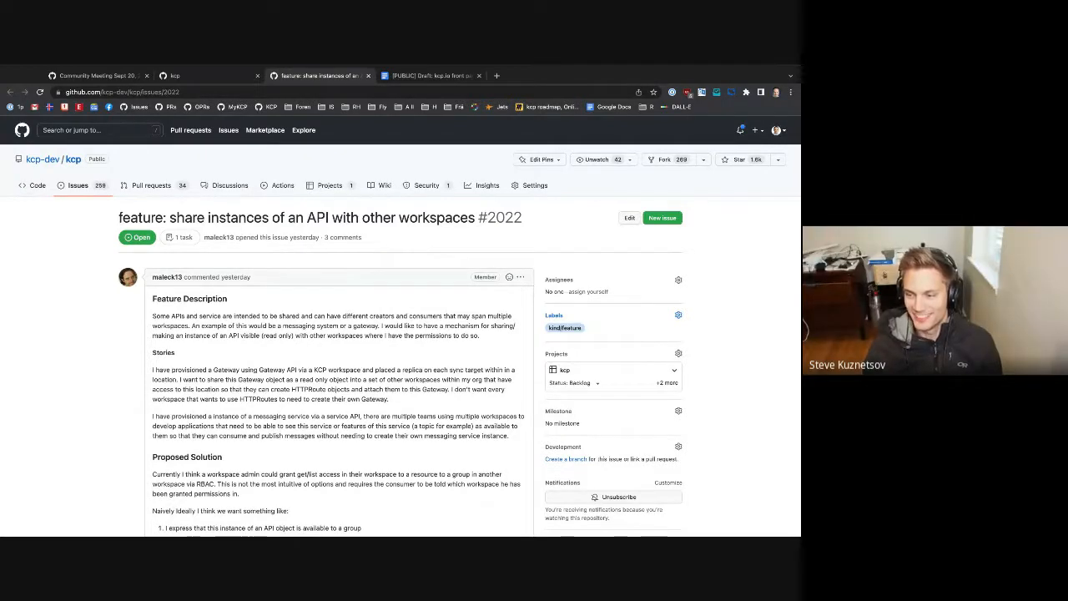
Add the kind/design label to issue #2022, then filter labels for 'api'
{"action": "left_click", "coordinate": [679, 315]}
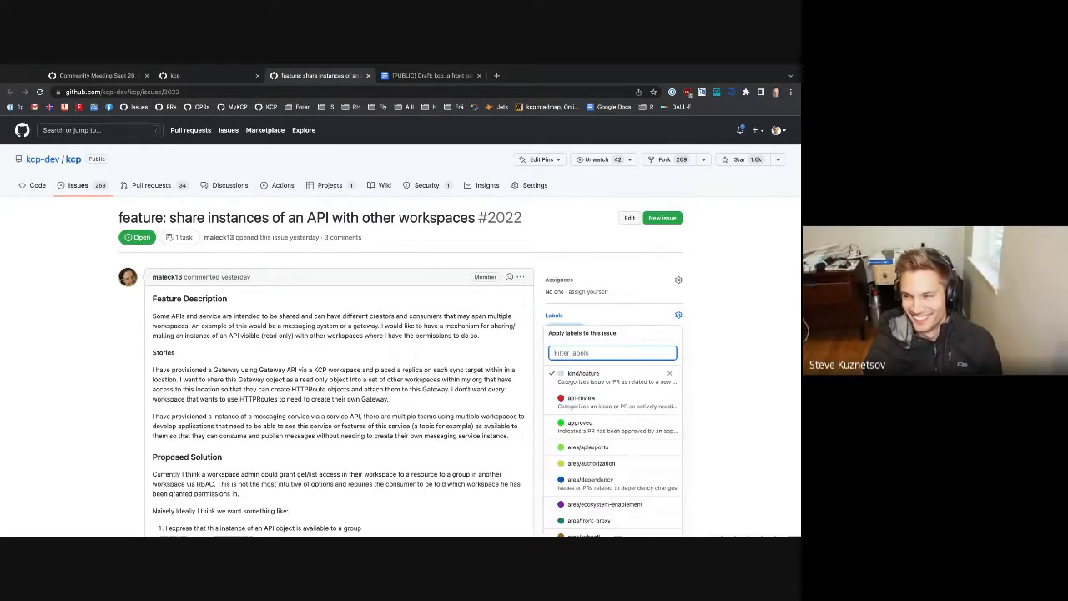
{"action": "type", "text": "dest"}
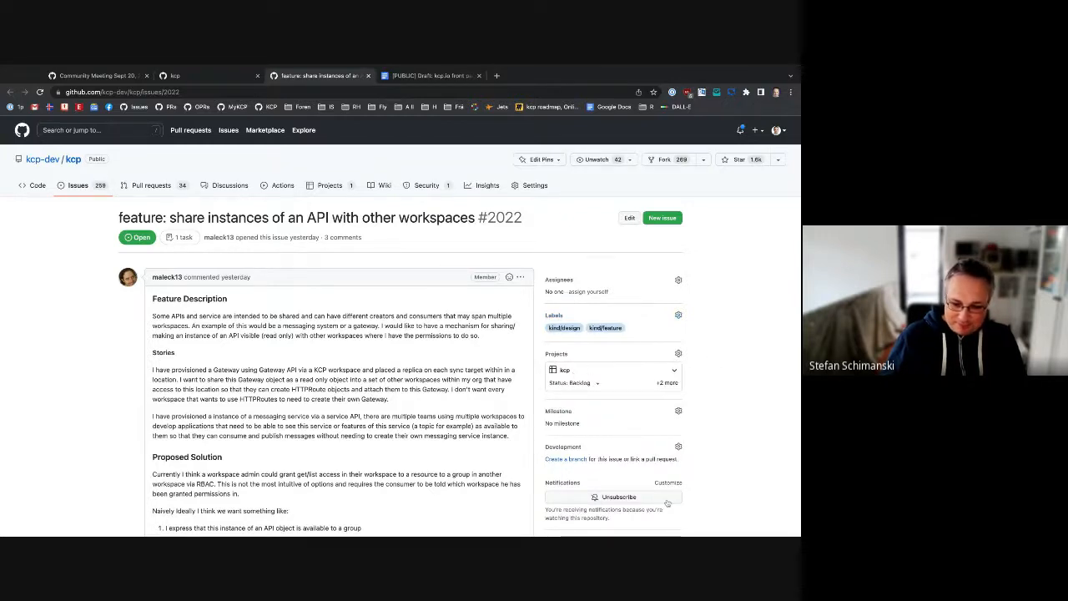
{"action": "left_click", "coordinate": [678, 315]}
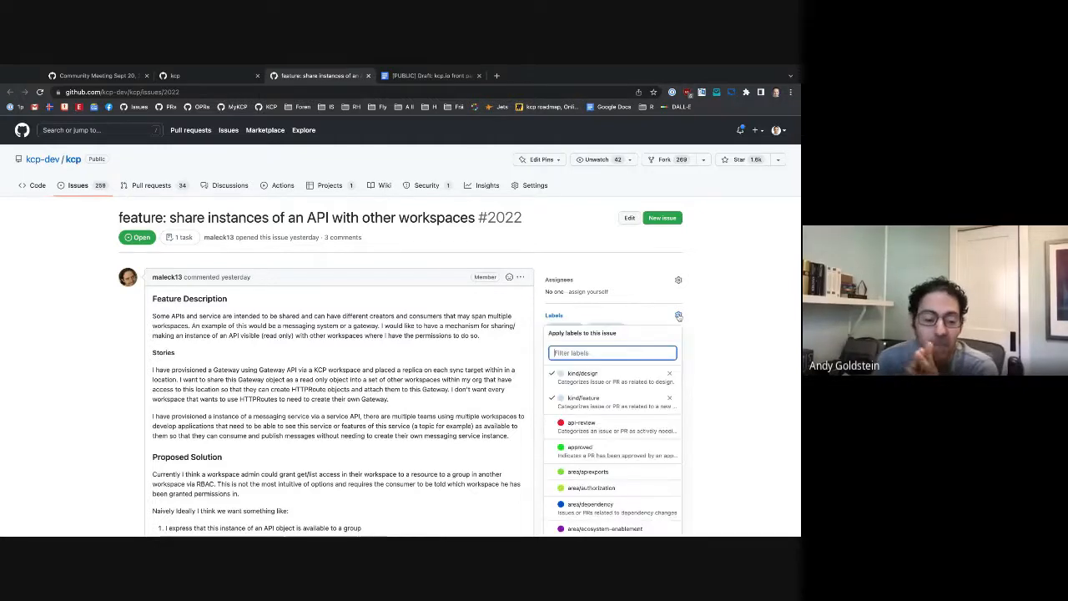
{"action": "type", "text": "api"}
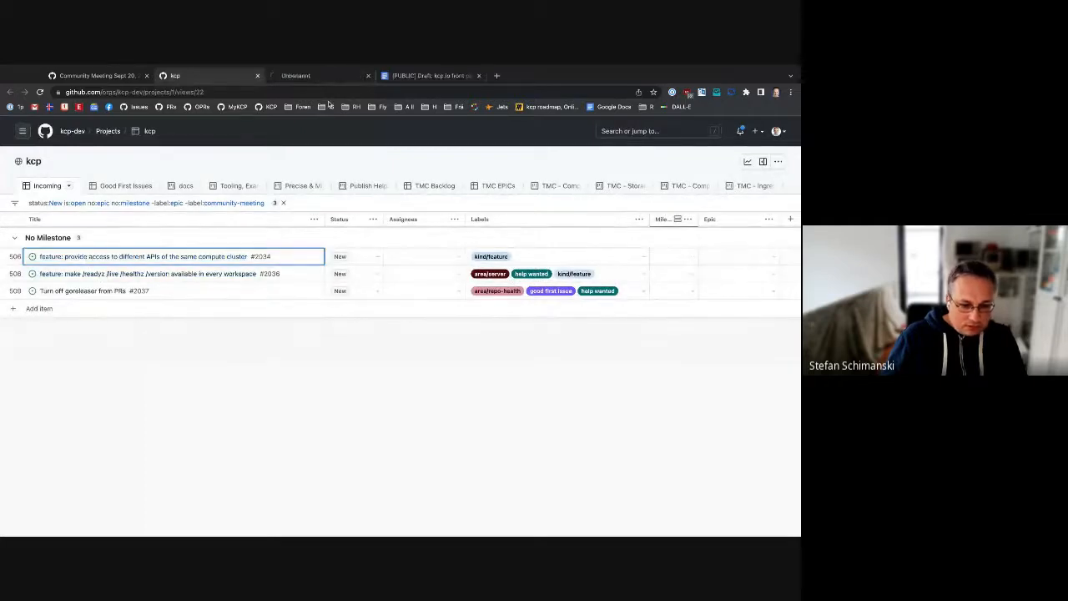
Open issue #2034 about accessing different APIs of one compute cluster
{"action": "left_click", "coordinate": [150, 256]}
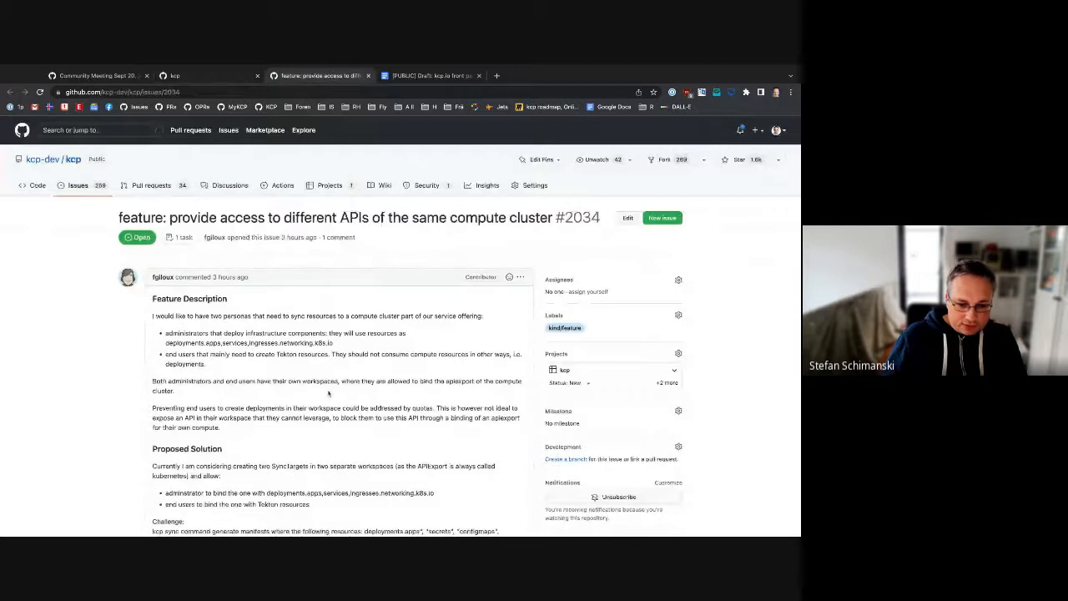
{"action": "scroll", "scroll_direction": "down", "scroll_amount": 3}
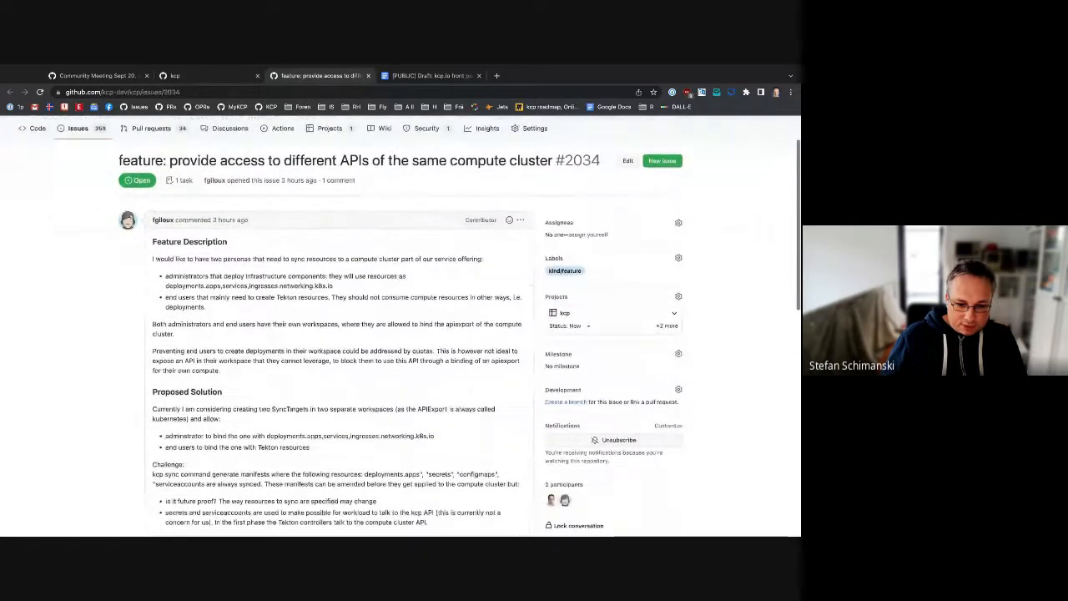
{"action": "scroll", "scroll_direction": "down", "scroll_amount": 3}
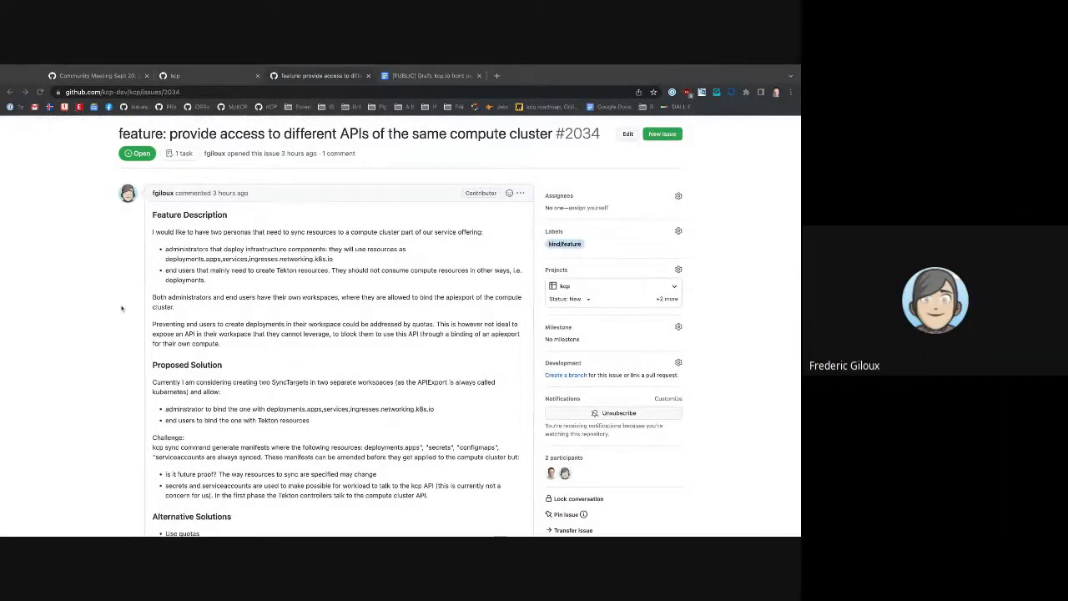
{"action": "scroll", "scroll_direction": "down", "scroll_amount": 3}
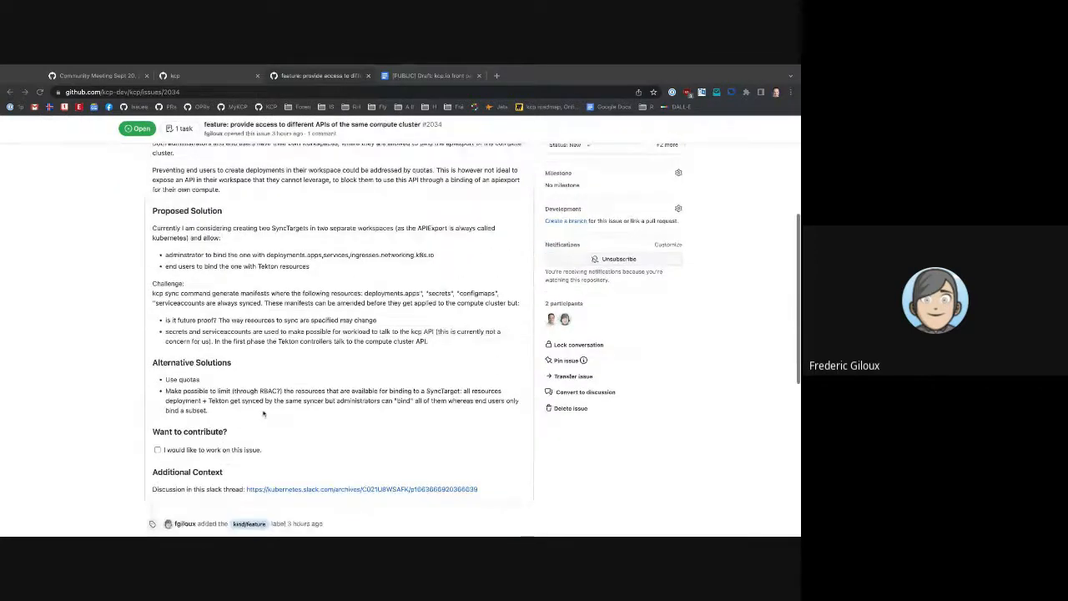
{"action": "scroll", "scroll_direction": "down", "scroll_amount": 3}
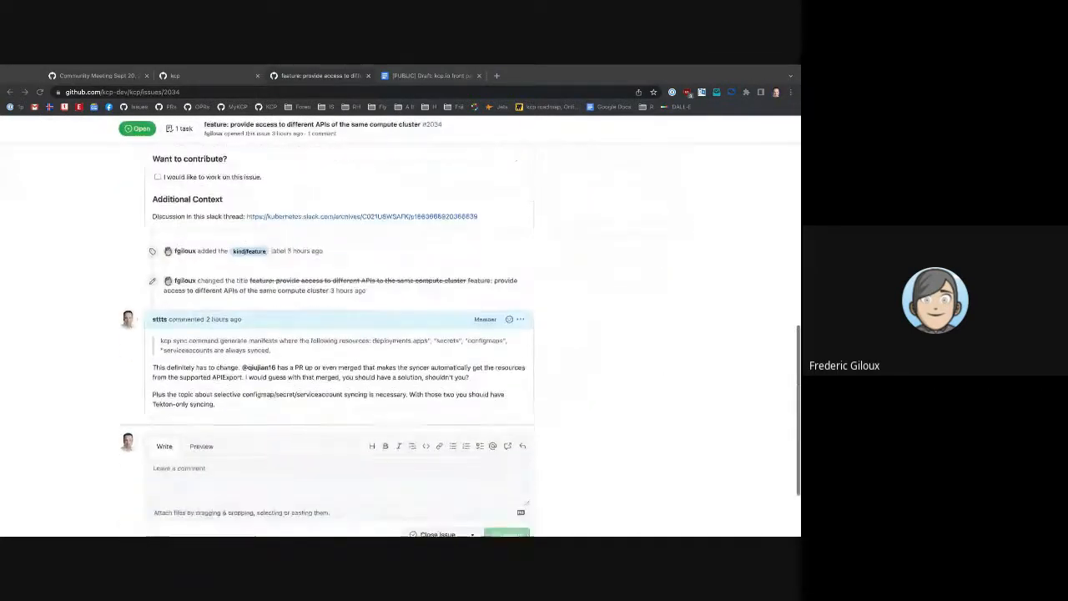
{"action": "scroll", "scroll_direction": "down", "scroll_amount": 3}
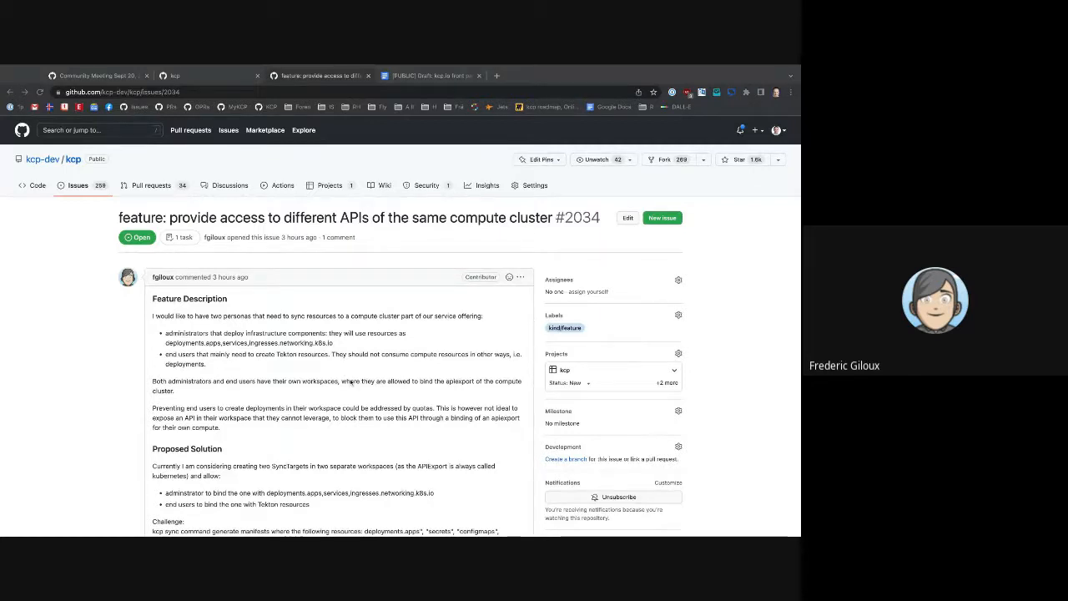
{"action": "scroll", "scroll_direction": "down", "scroll_amount": 3}
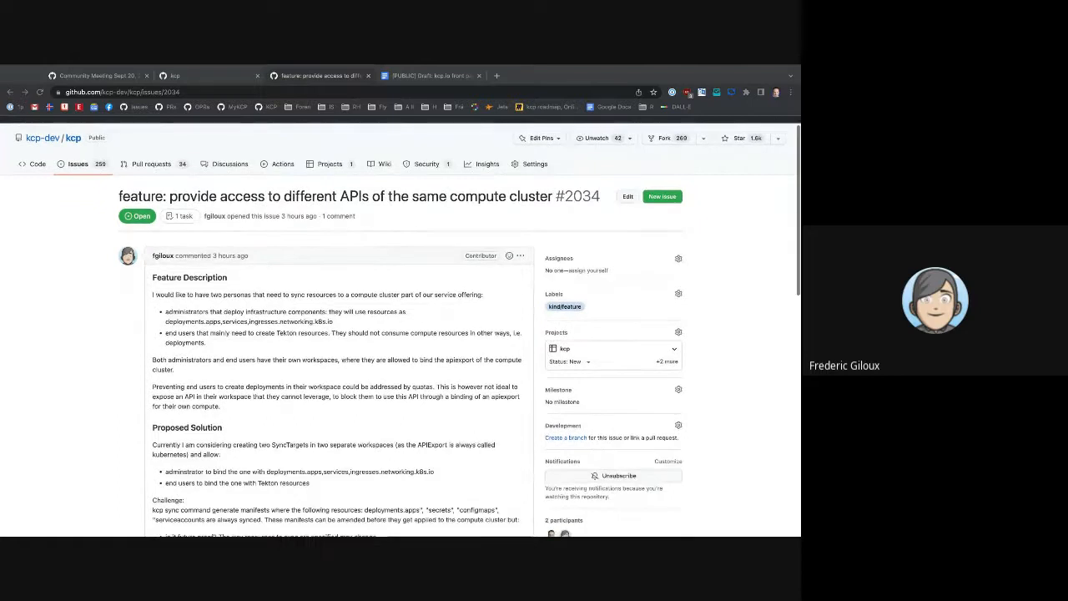
{"action": "scroll", "scroll_direction": "down", "scroll_amount": 3}
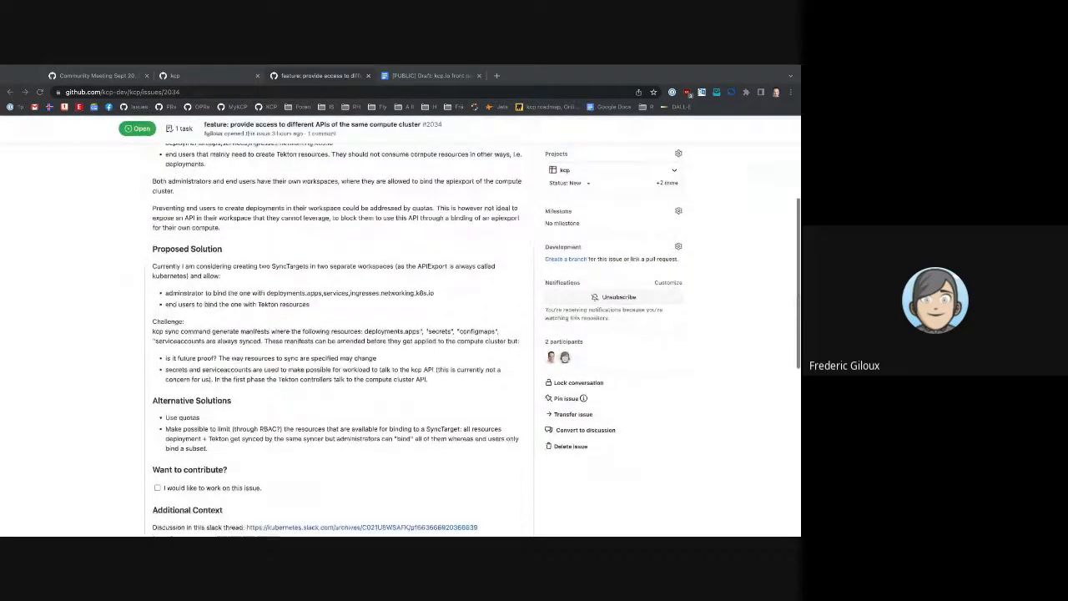
{"action": "scroll", "scroll_direction": "down", "scroll_amount": 3}
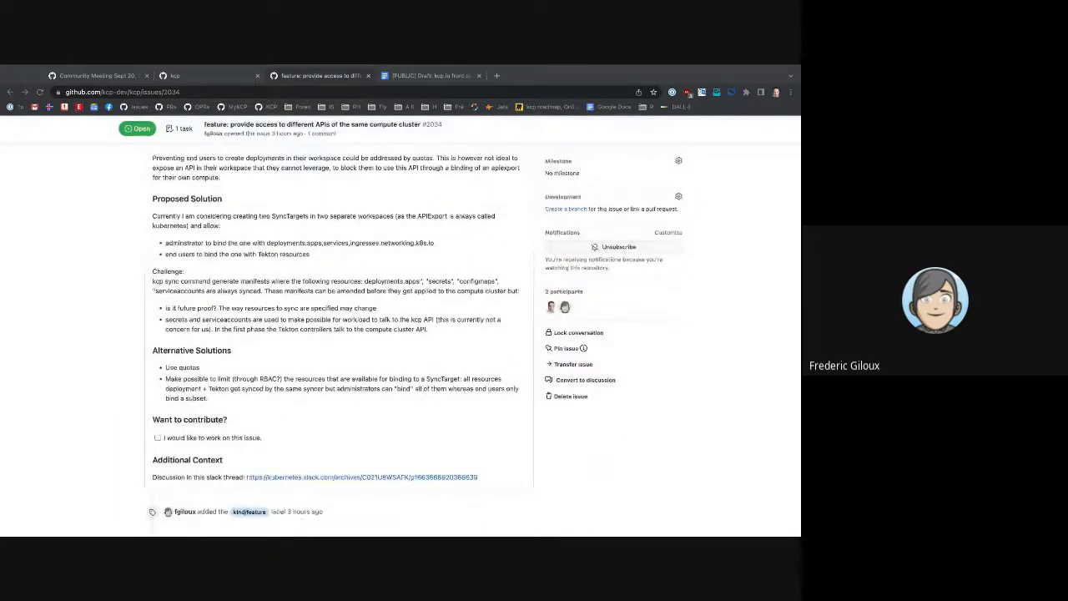
{"action": "scroll", "scroll_direction": "down", "scroll_amount": 3}
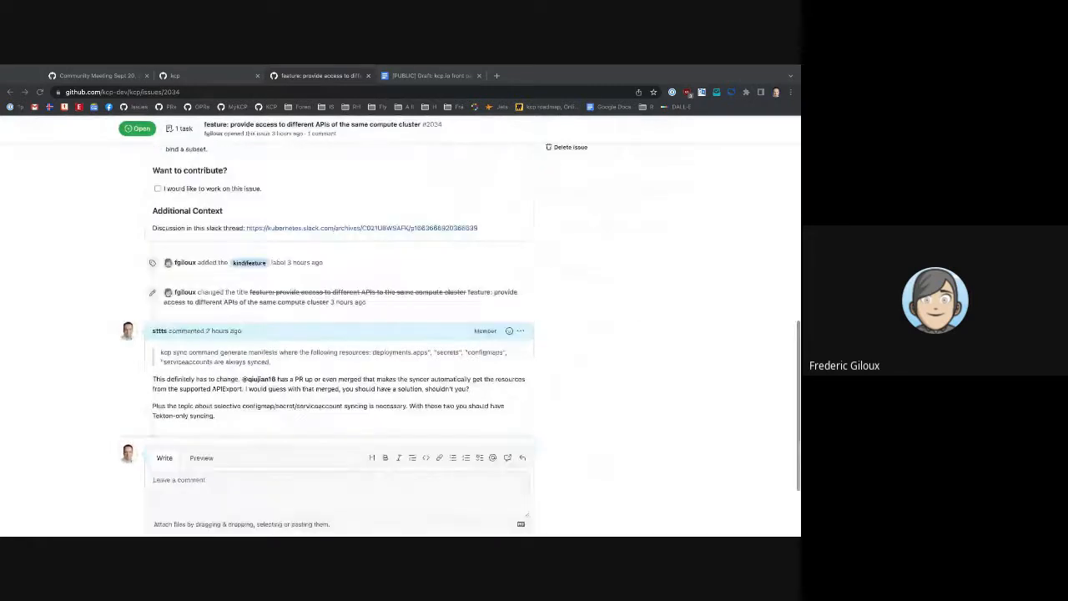
{"action": "scroll", "scroll_direction": "down", "scroll_amount": 3}
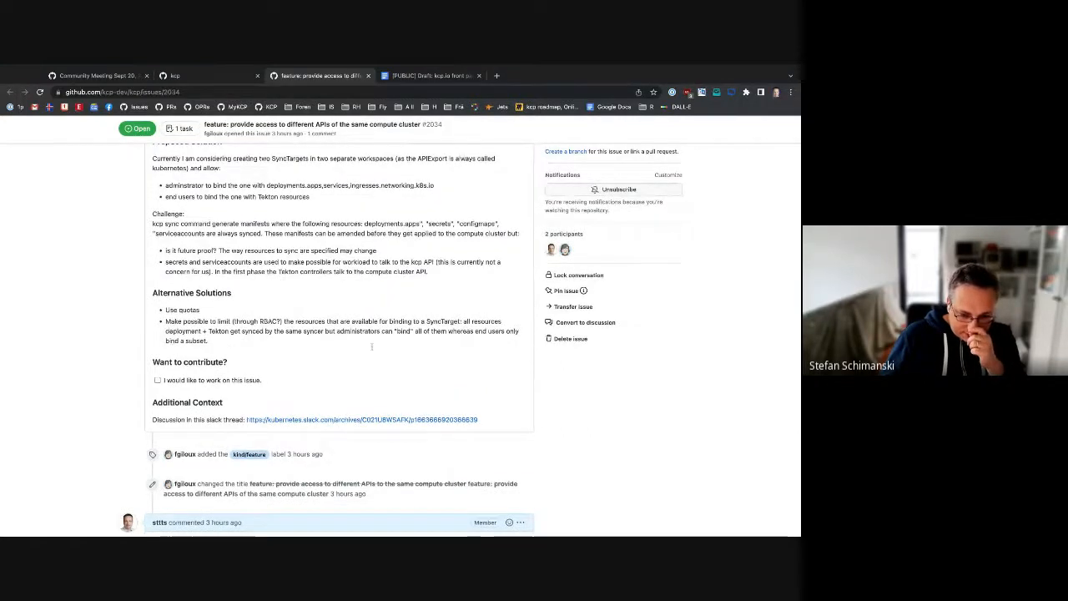
{"action": "scroll", "scroll_direction": "down", "scroll_amount": 3}
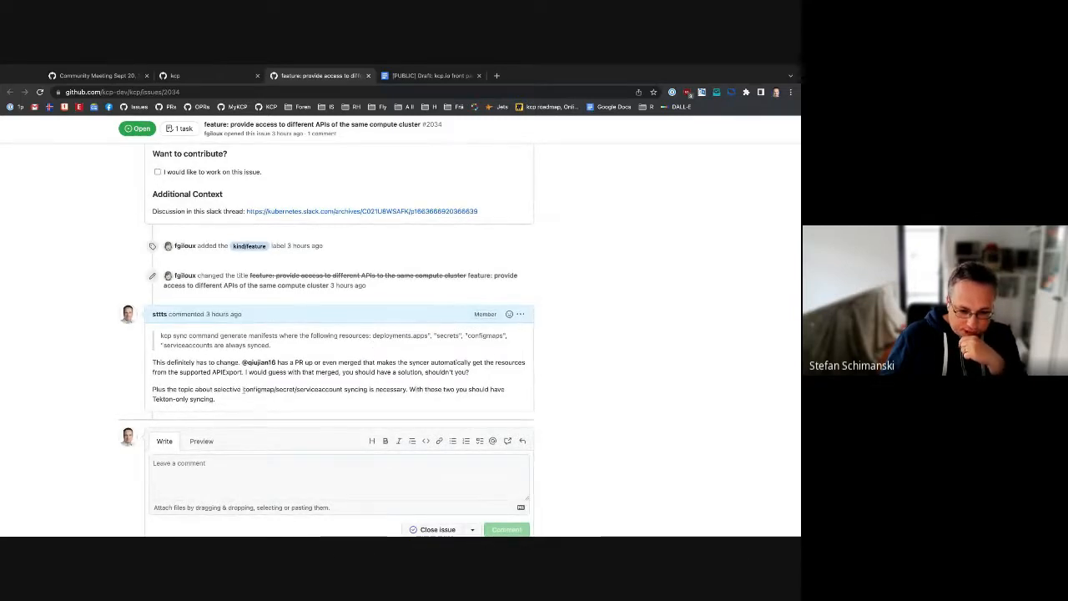
{"action": "double_click", "coordinate": [284, 389]}
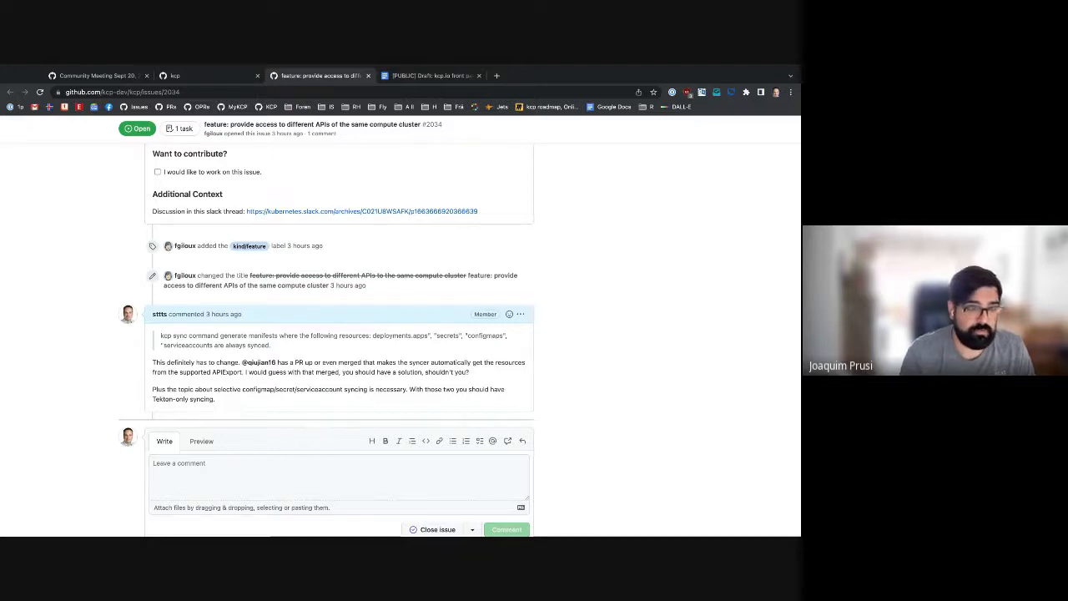
{"action": "left_click", "coordinate": [334, 475]}
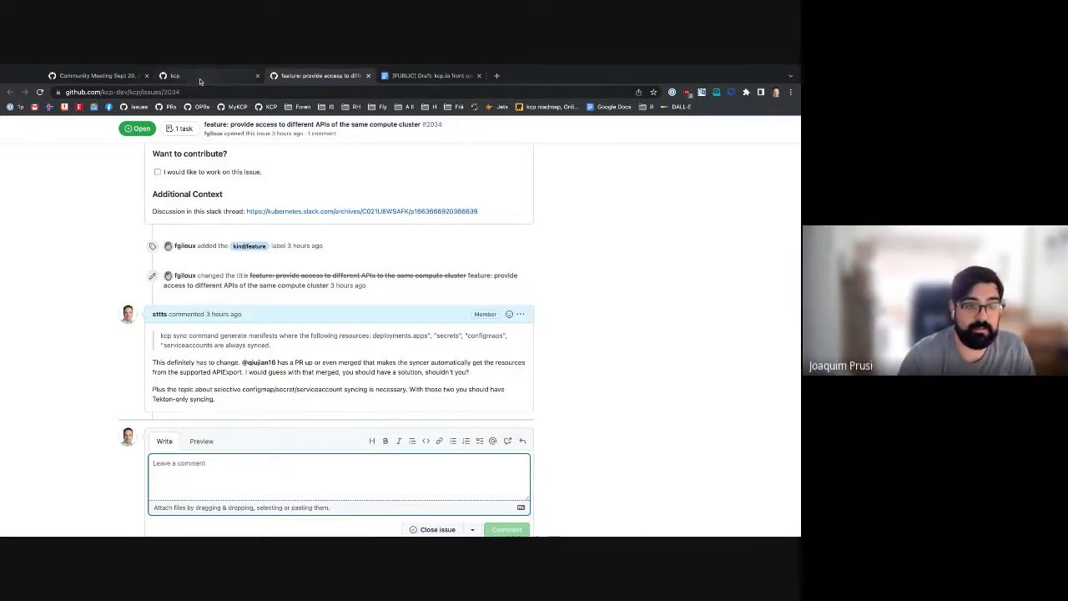
Return to issue #2034's tab and scroll back to the top of its sidebar
{"action": "left_click", "coordinate": [174, 75]}
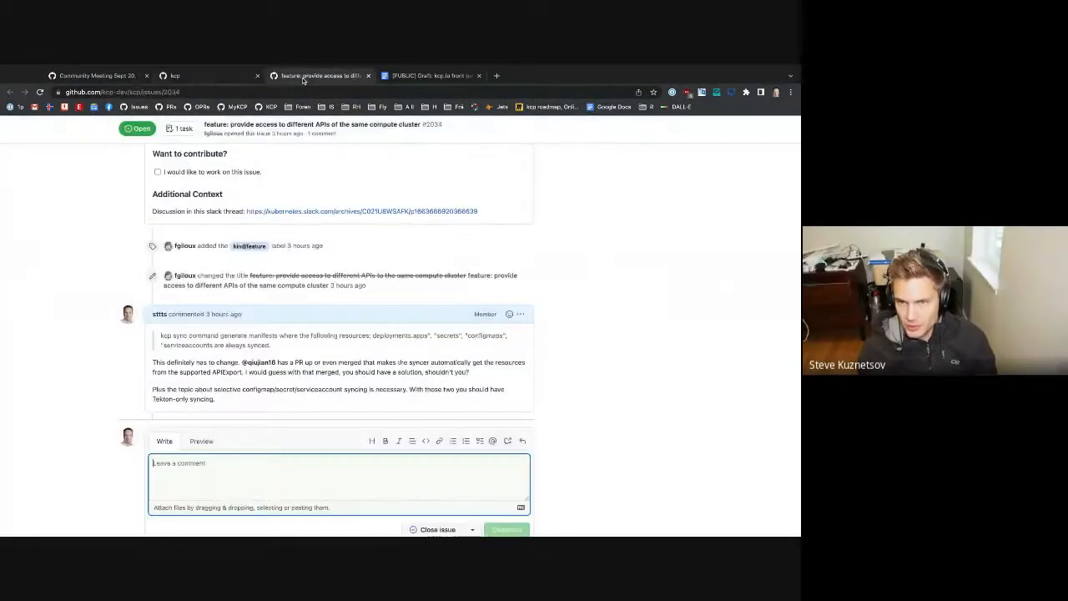
{"action": "left_click", "coordinate": [250, 468]}
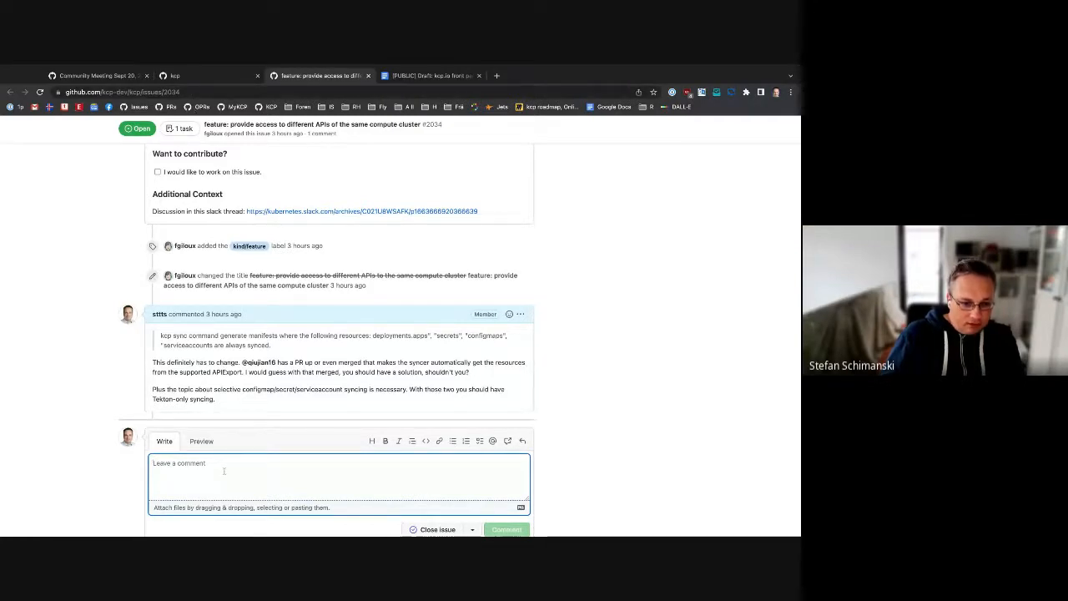
{"action": "mouse_move", "coordinate": [253, 363]}
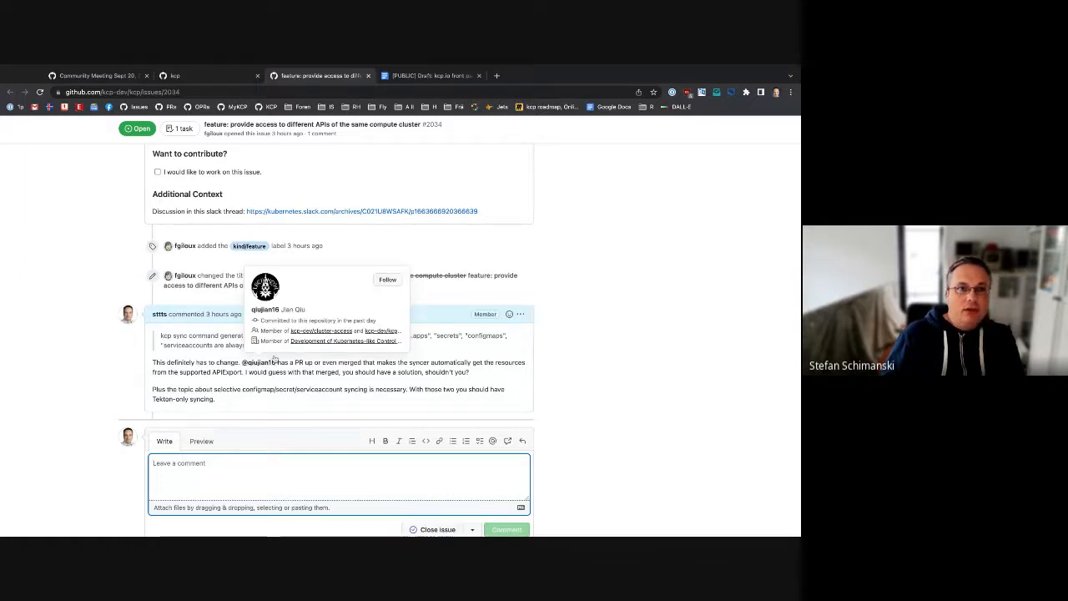
{"action": "scroll", "scroll_direction": "up", "scroll_amount": 3}
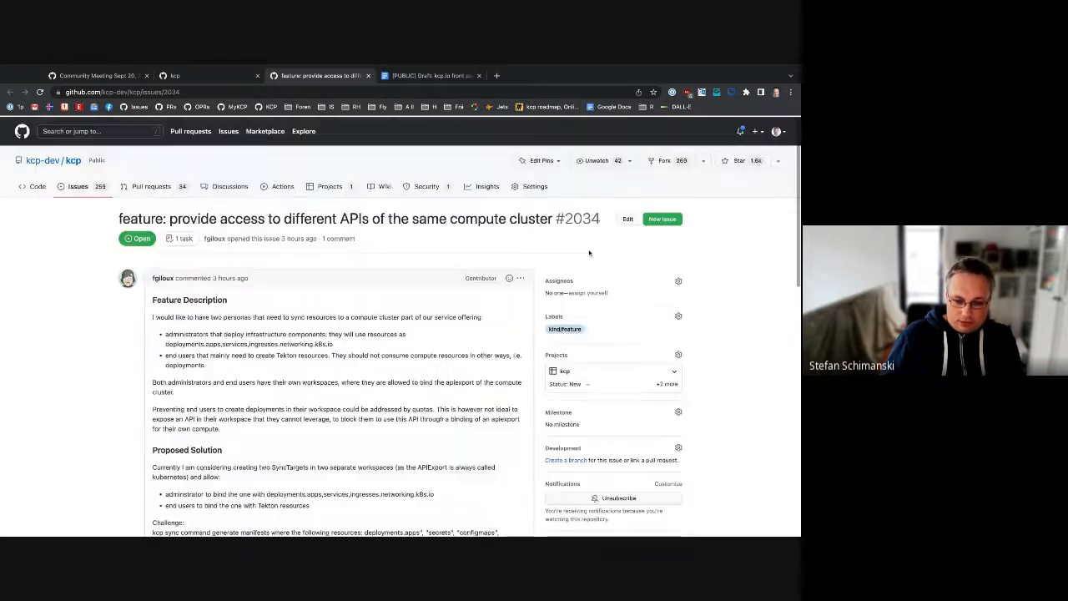
{"action": "left_click", "coordinate": [679, 279]}
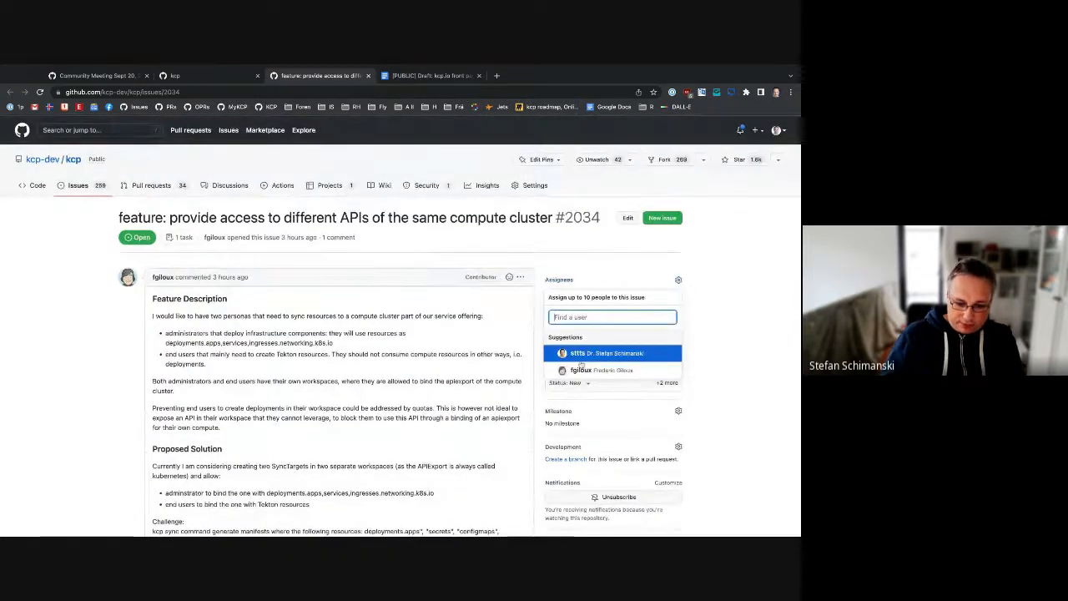
{"action": "type", "text": "jd"}
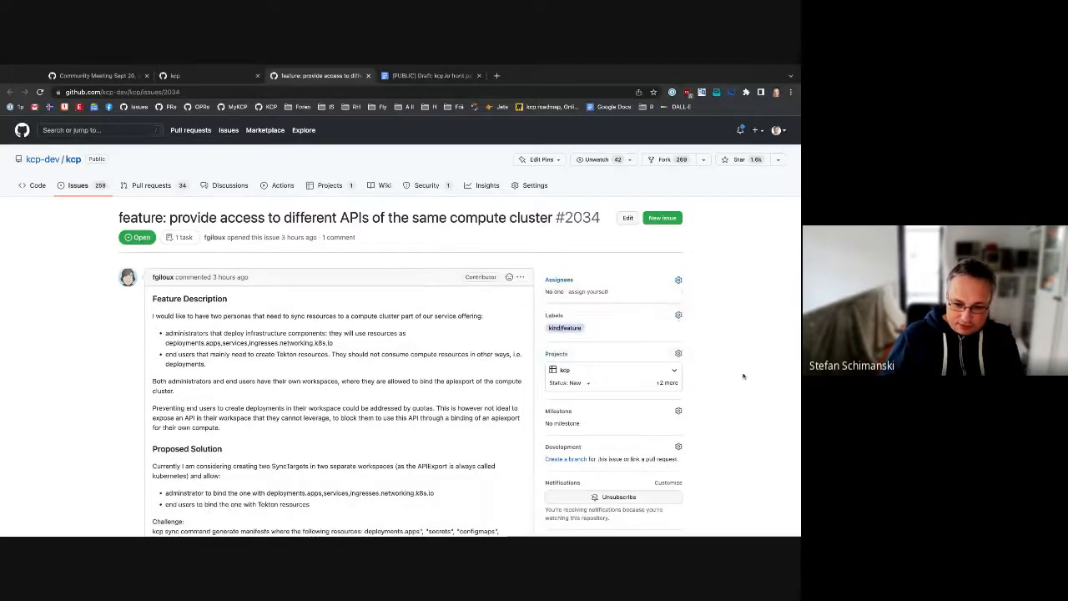
{"action": "left_click", "coordinate": [679, 315]}
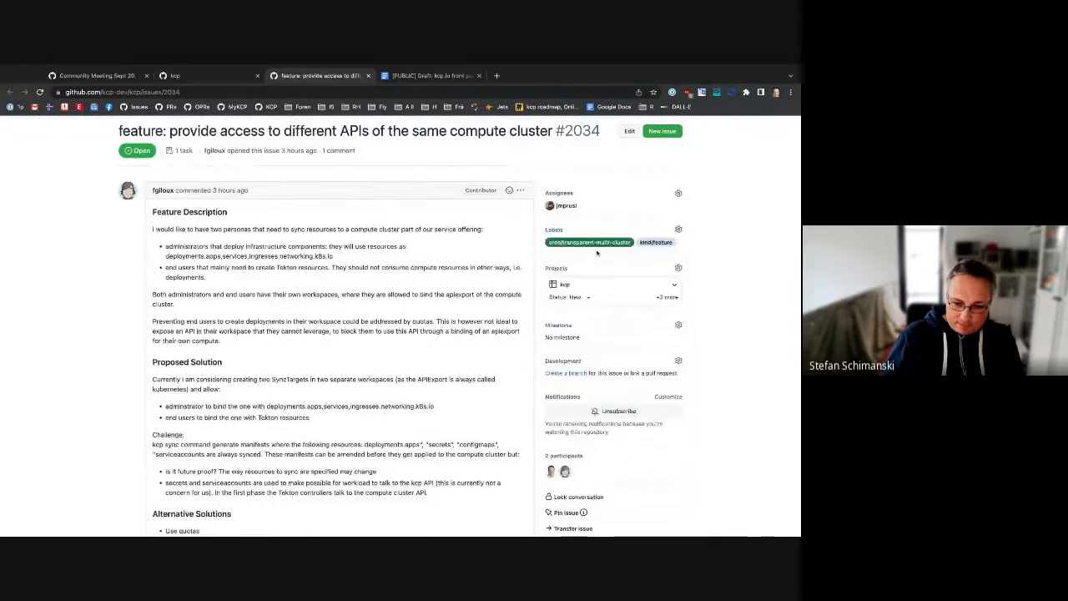
{"action": "left_click", "coordinate": [565, 298]}
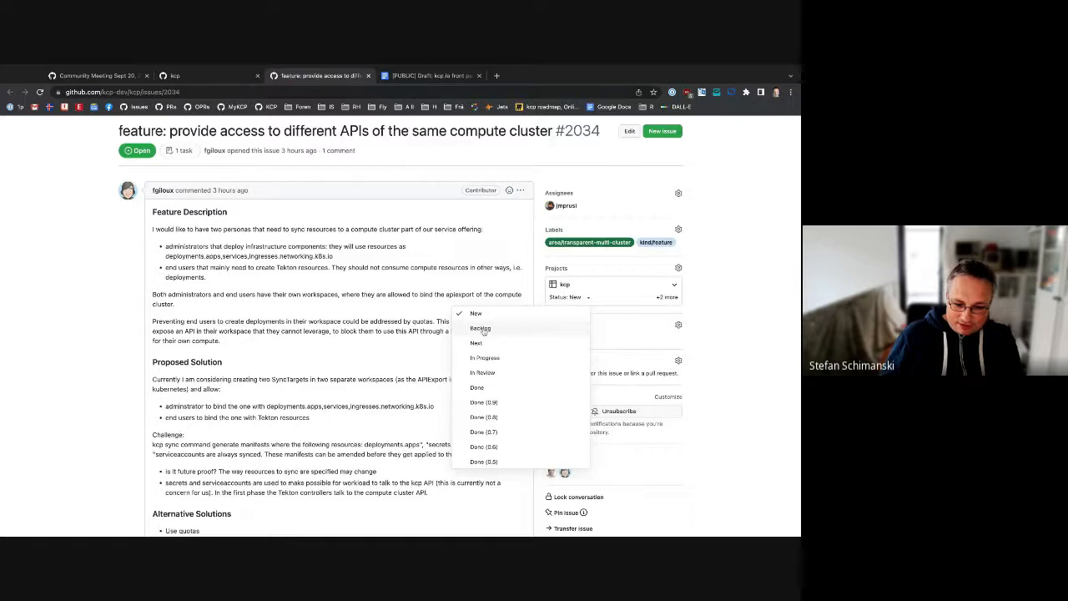
{"action": "left_click", "coordinate": [479, 327]}
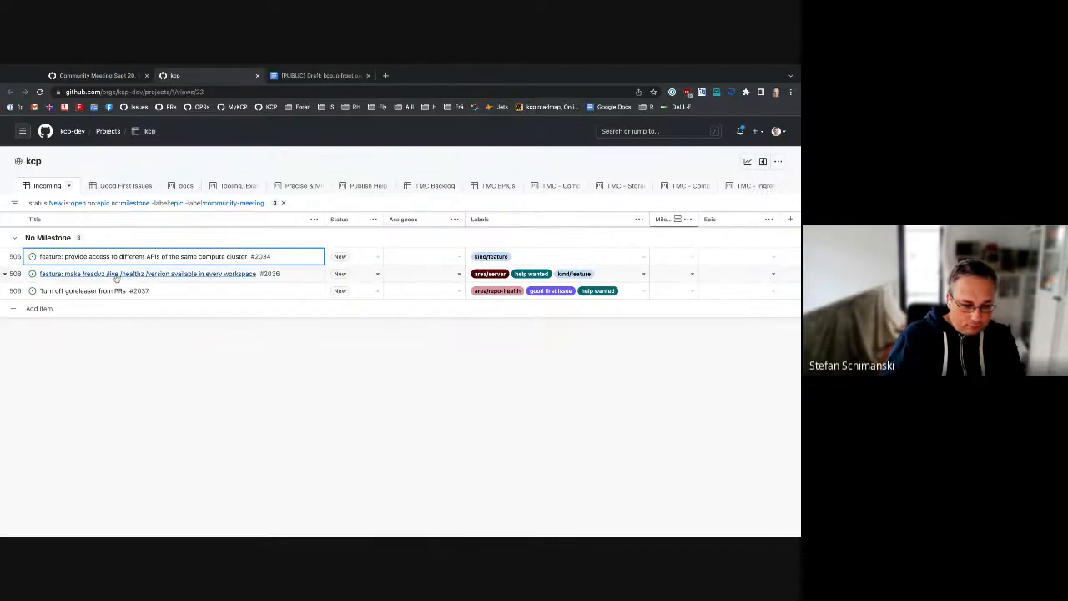
Open issue #2036 about exposing /readyz, /livez, /healthz and /version in every workspace
{"action": "left_click", "coordinate": [148, 274]}
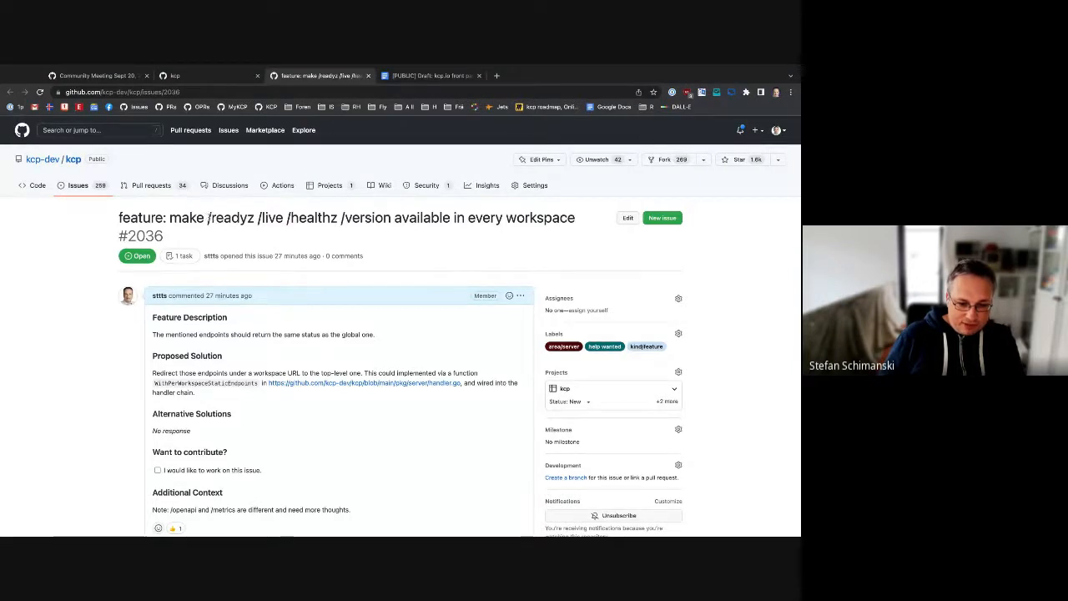
{"action": "left_click_drag", "start_coordinate": [208, 218], "coordinate": [390, 218]}
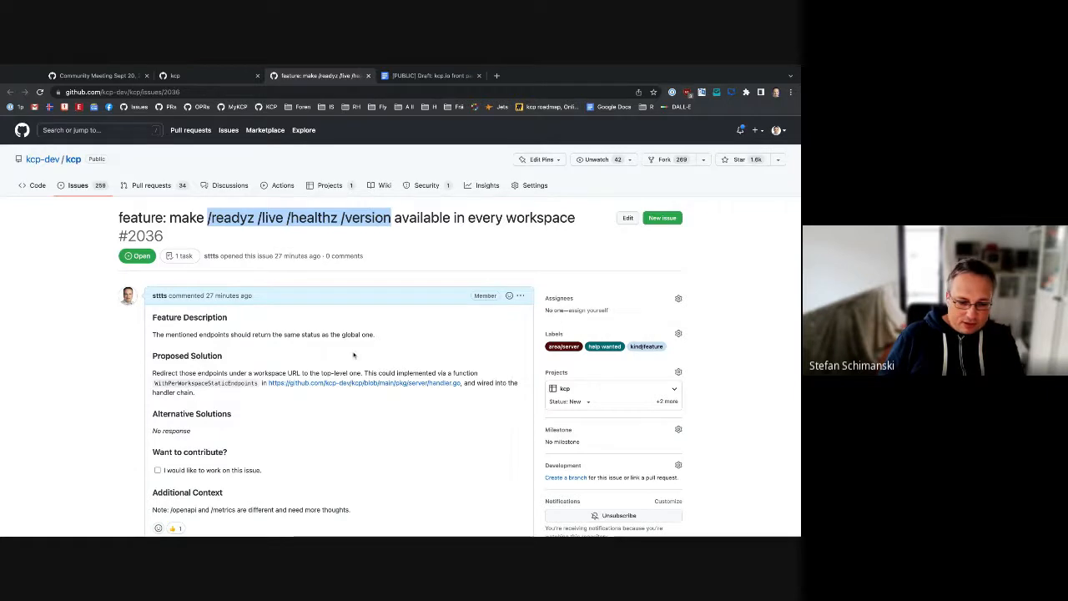
{"action": "scroll", "scroll_direction": "down", "scroll_amount": 3}
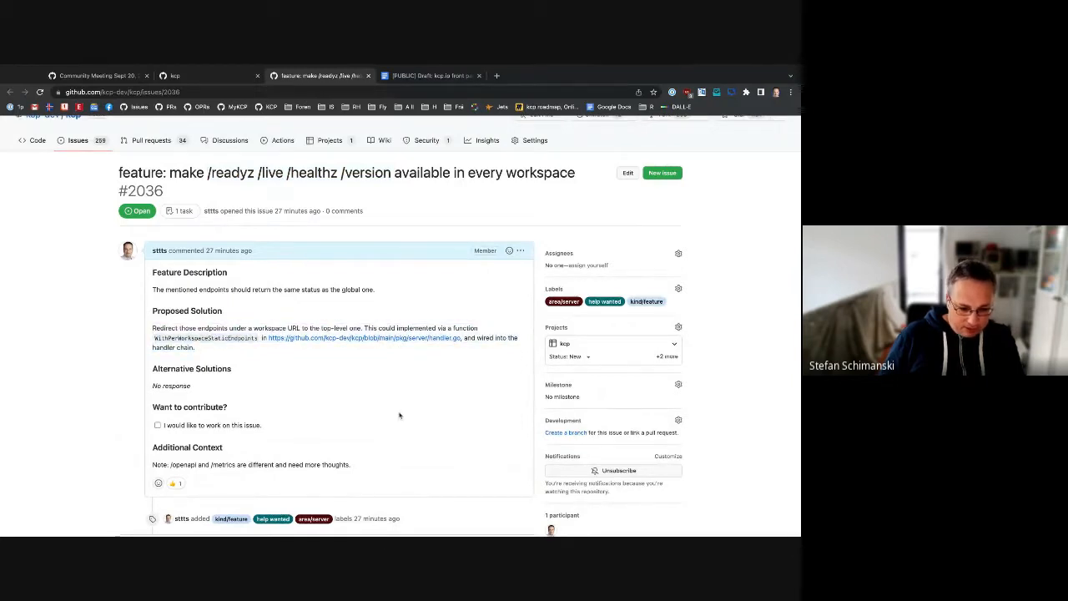
{"action": "scroll", "scroll_direction": "down", "scroll_amount": 3}
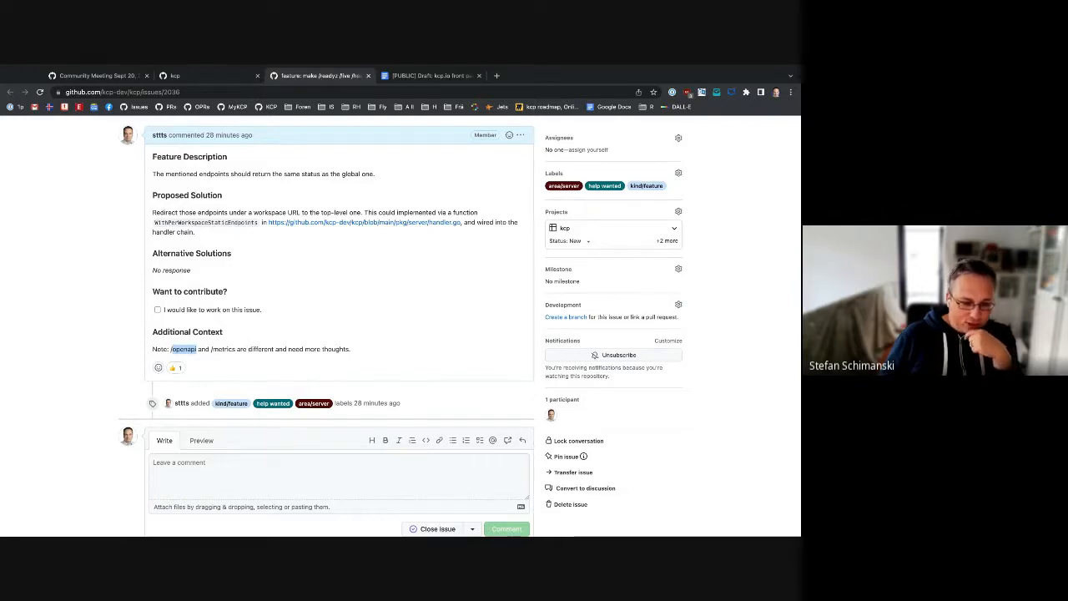
{"action": "scroll", "scroll_direction": "down", "scroll_amount": 3}
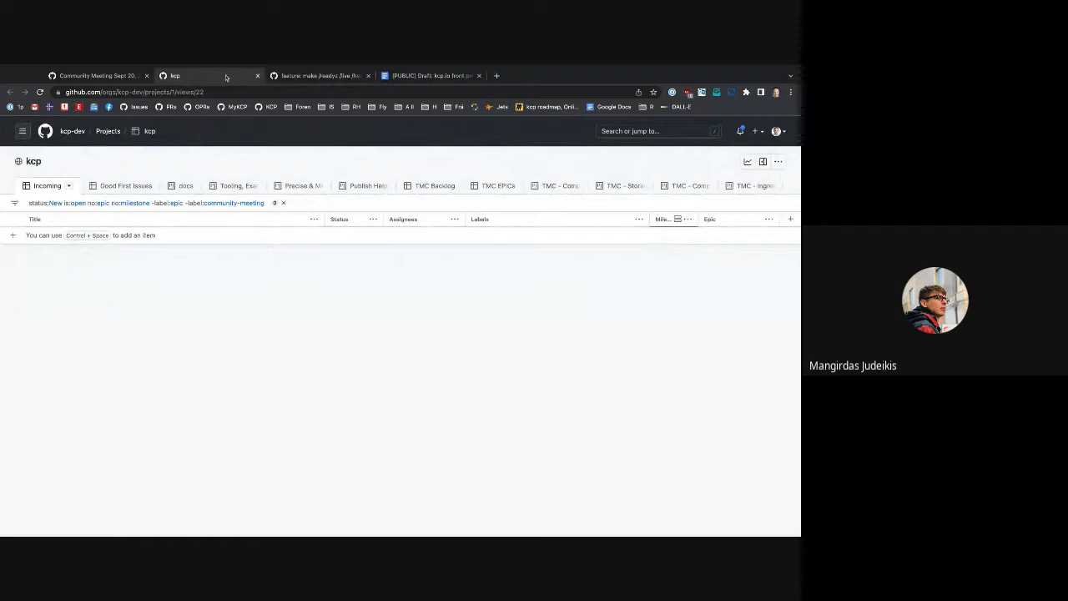
{"action": "mouse_move", "coordinate": [225, 77]}
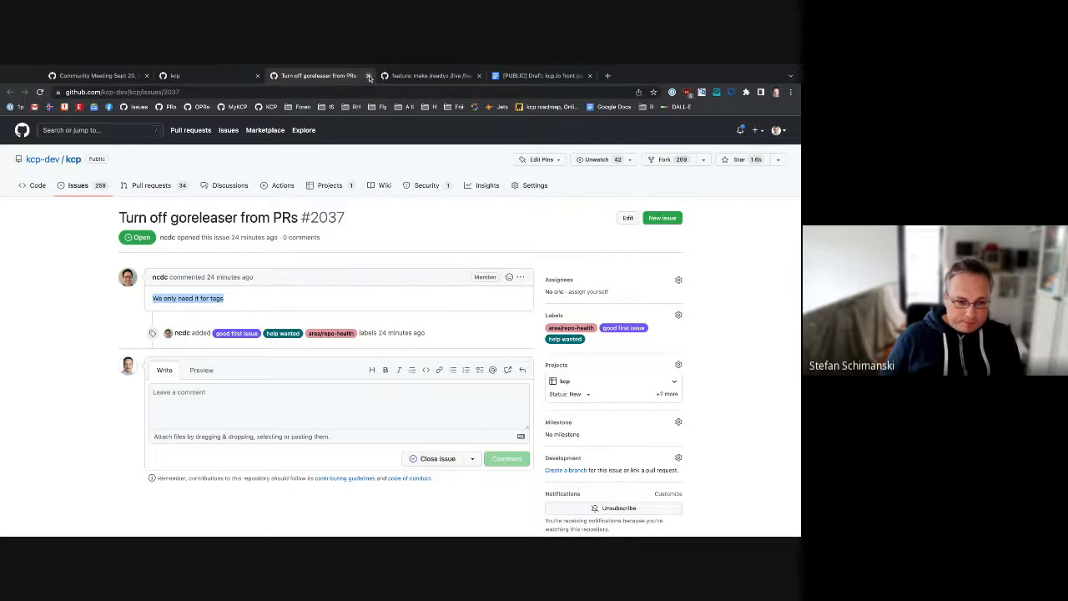
Close the goreleaser issue #2037 tab and scroll through the Community Meeting Sept 20, 2022 comments
{"action": "left_click", "coordinate": [368, 75]}
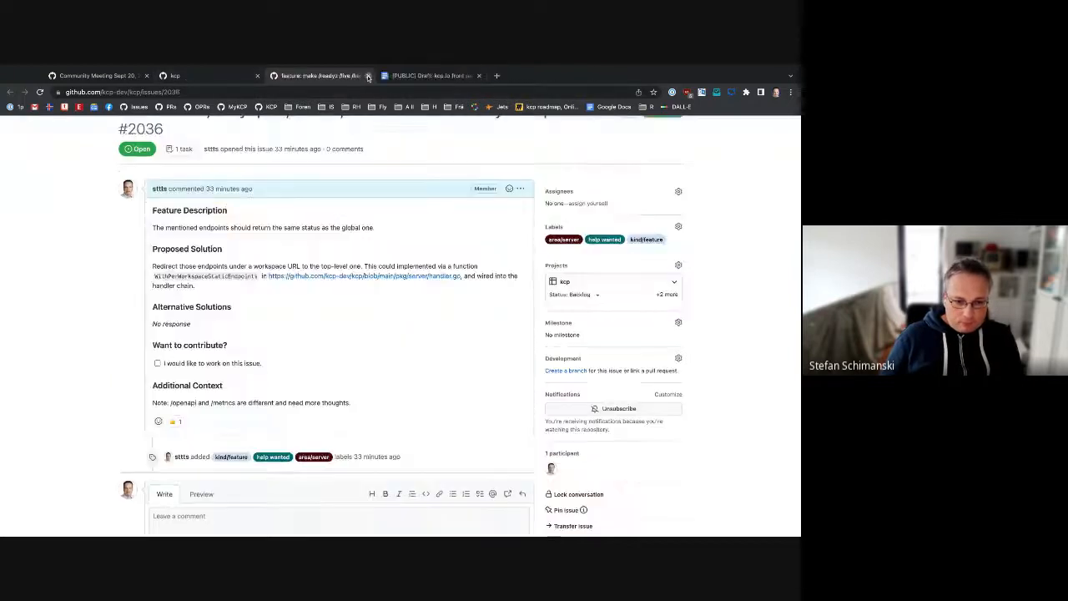
{"action": "left_click", "coordinate": [176, 76]}
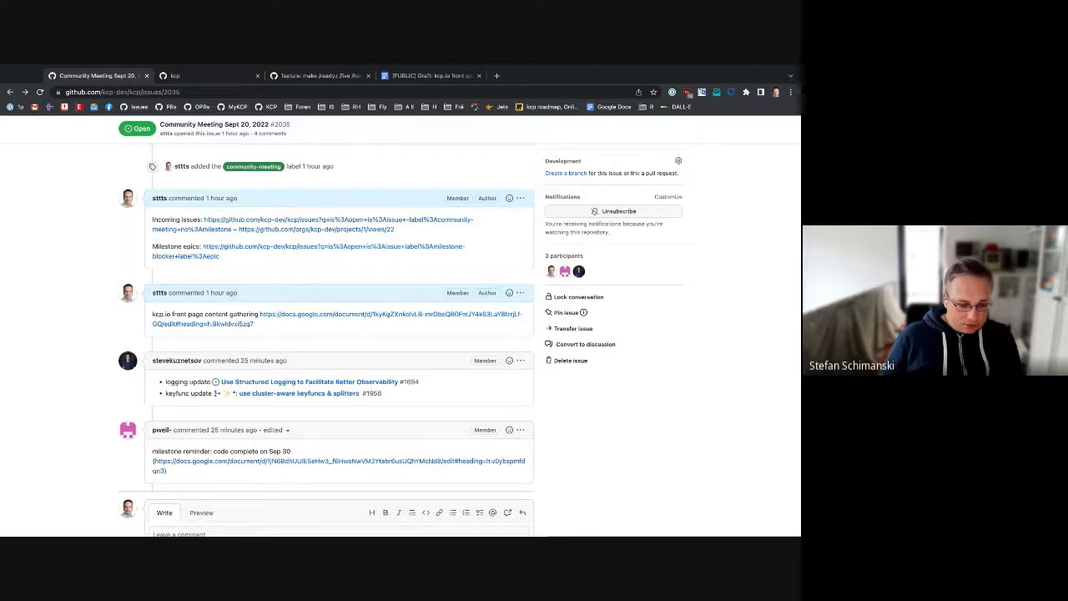
{"action": "scroll", "scroll_direction": "down", "scroll_amount": 3}
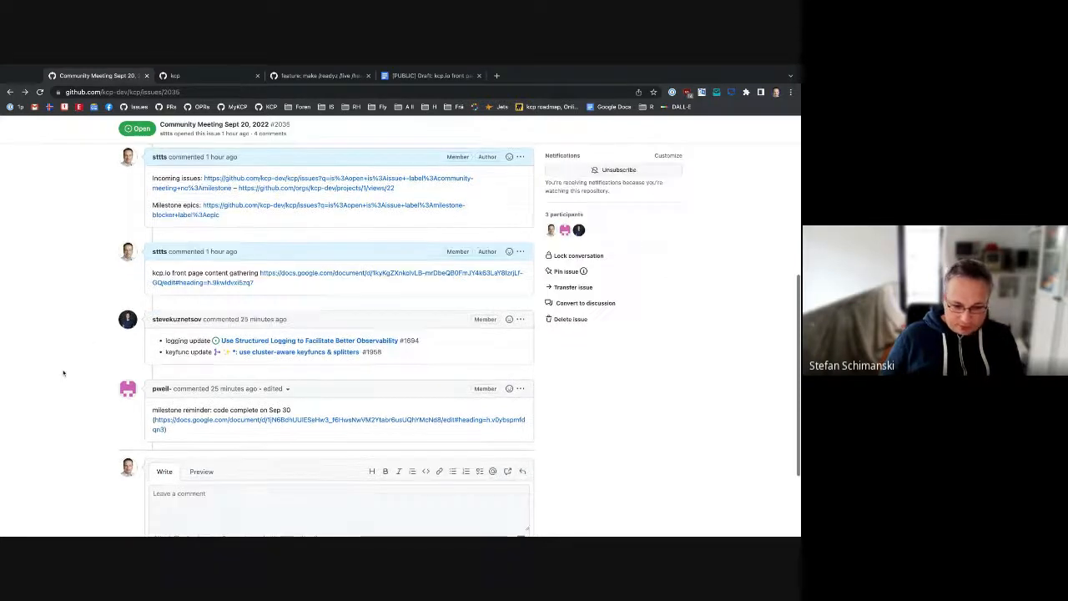
{"action": "scroll", "scroll_direction": "down", "scroll_amount": 3}
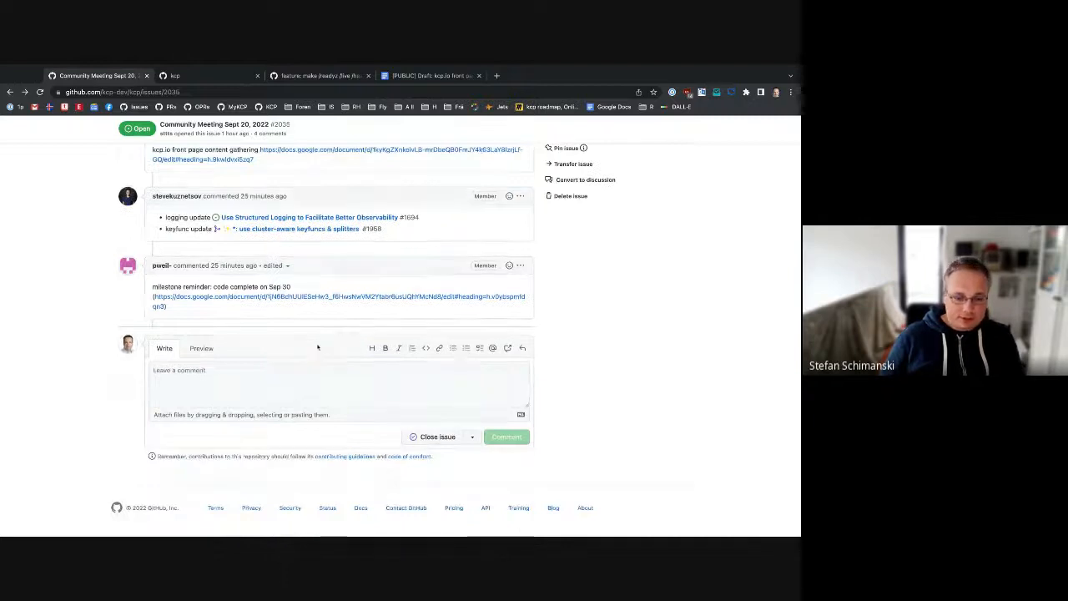